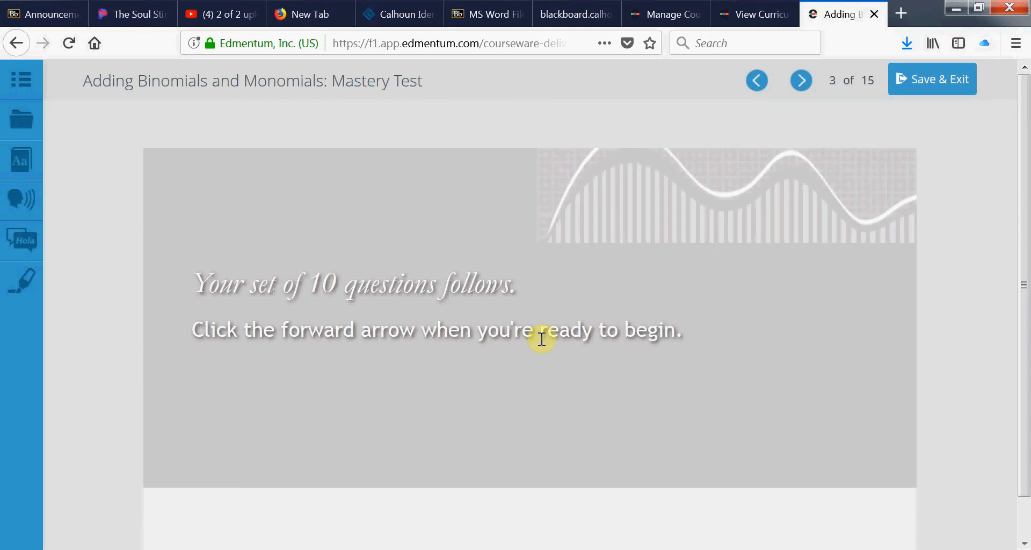
pyautogui.moveTo(540, 340)
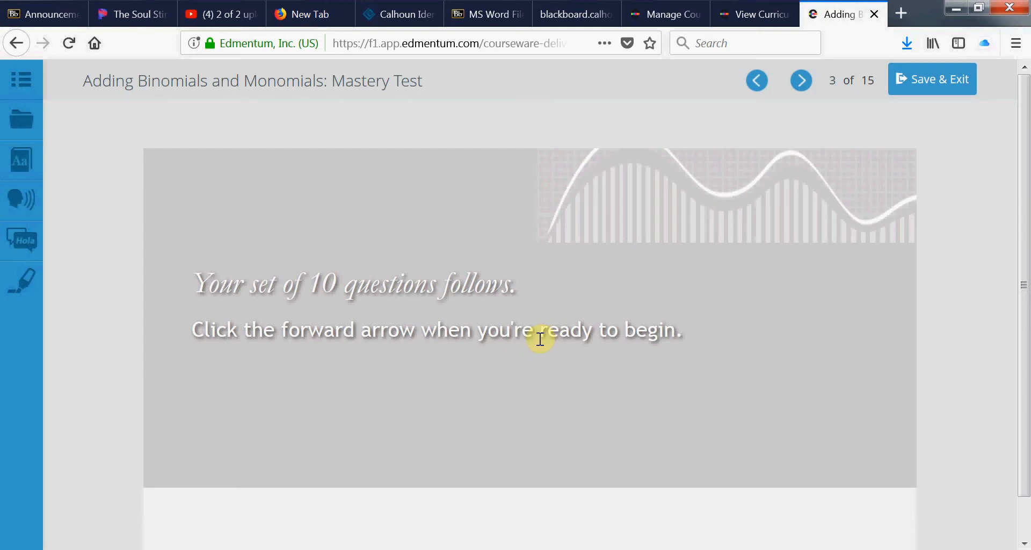
pyautogui.moveTo(1006, 111)
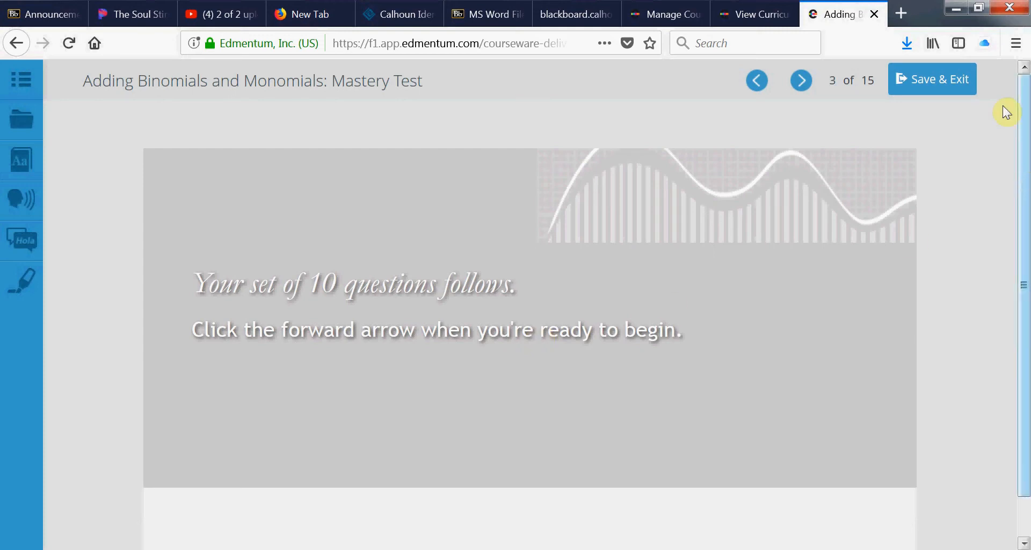
# Start the test and submit 2u^5+5 for (-5u^5 + 5) + 7u^5, marked correct.
pyautogui.click(801, 81)
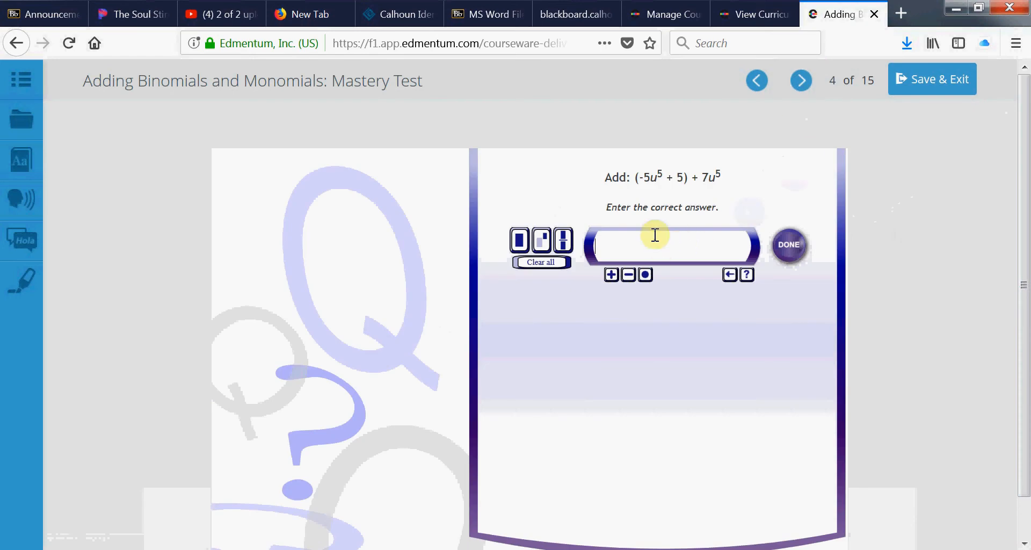
pyautogui.moveTo(657, 194)
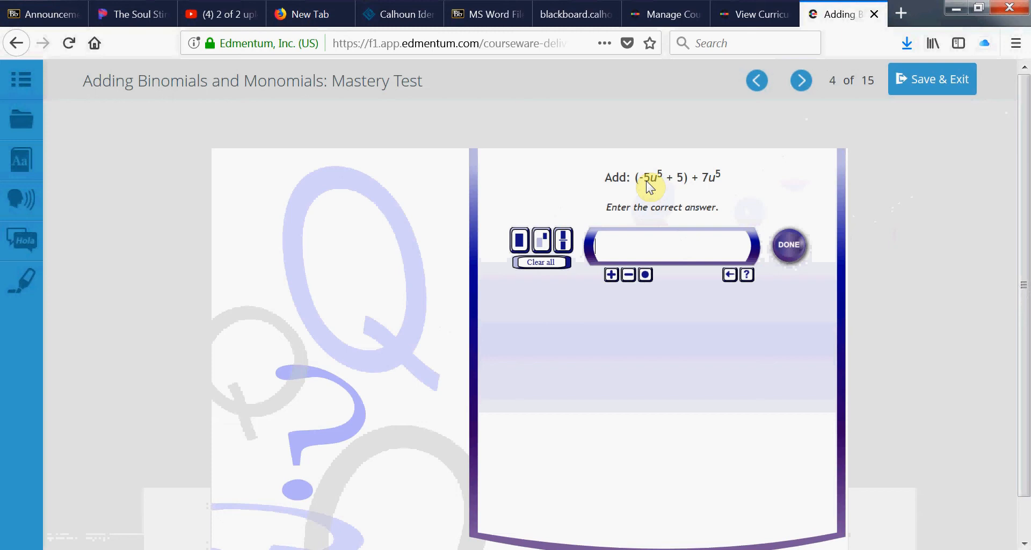
pyautogui.moveTo(705, 189)
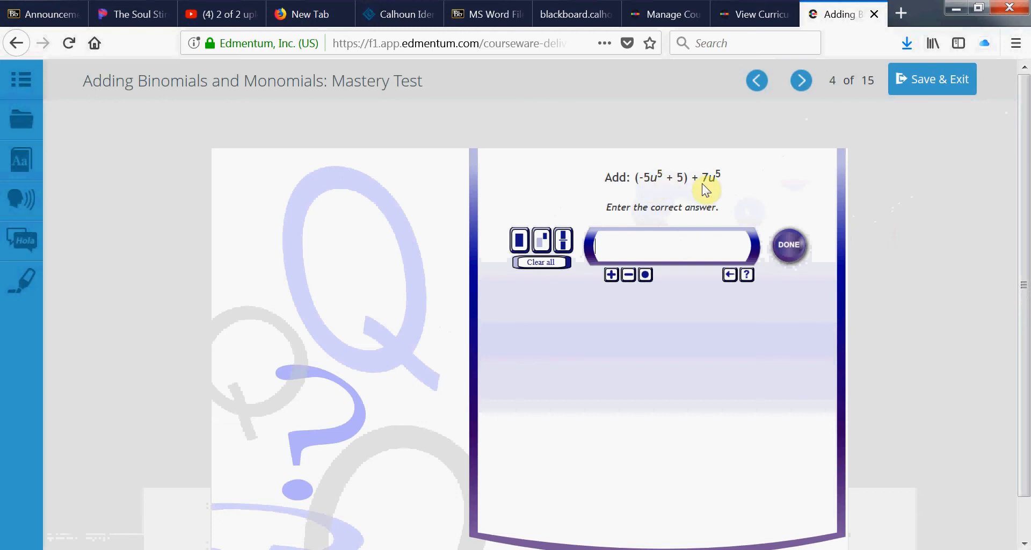
pyautogui.moveTo(625, 227)
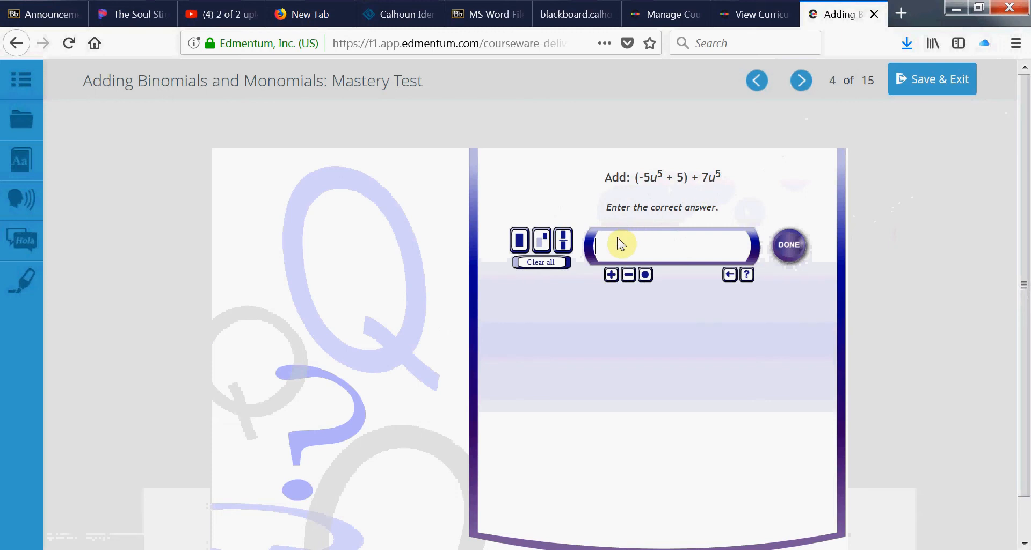
pyautogui.write('2')
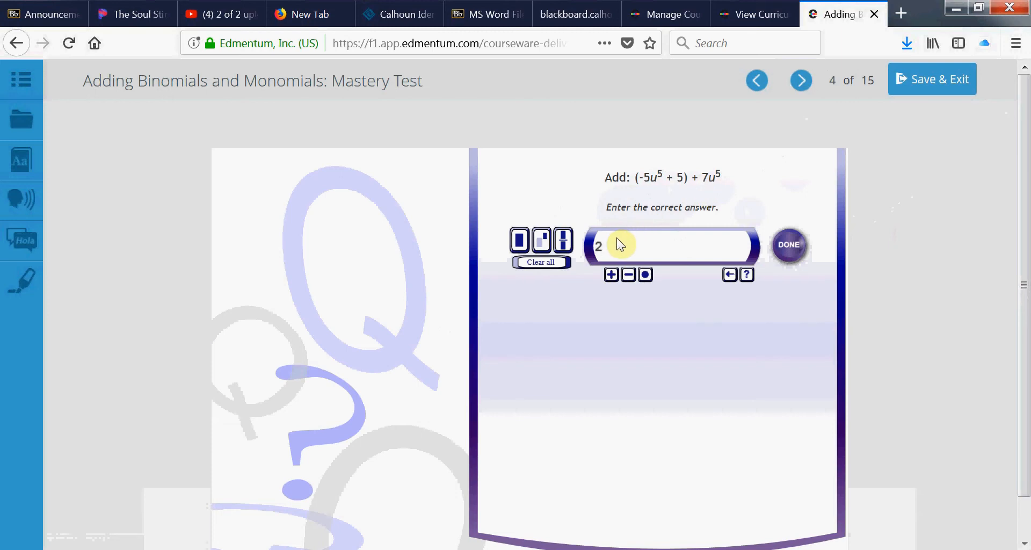
pyautogui.write('u')
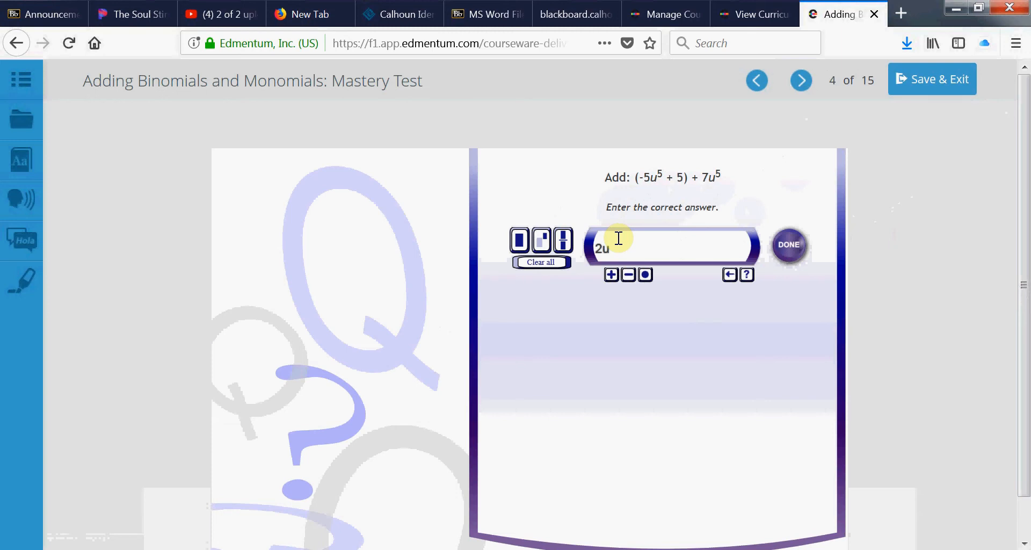
pyautogui.write('5')
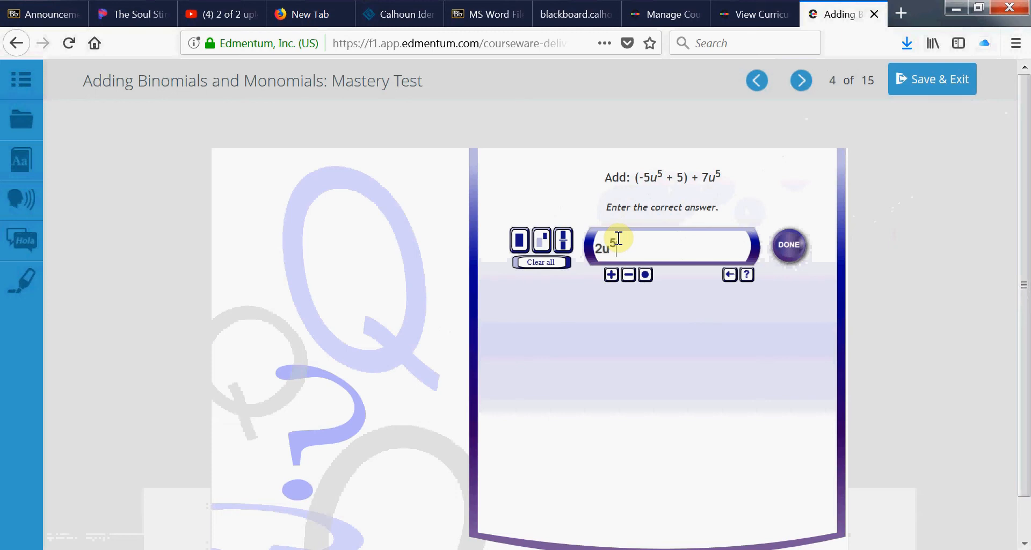
pyautogui.write('+5')
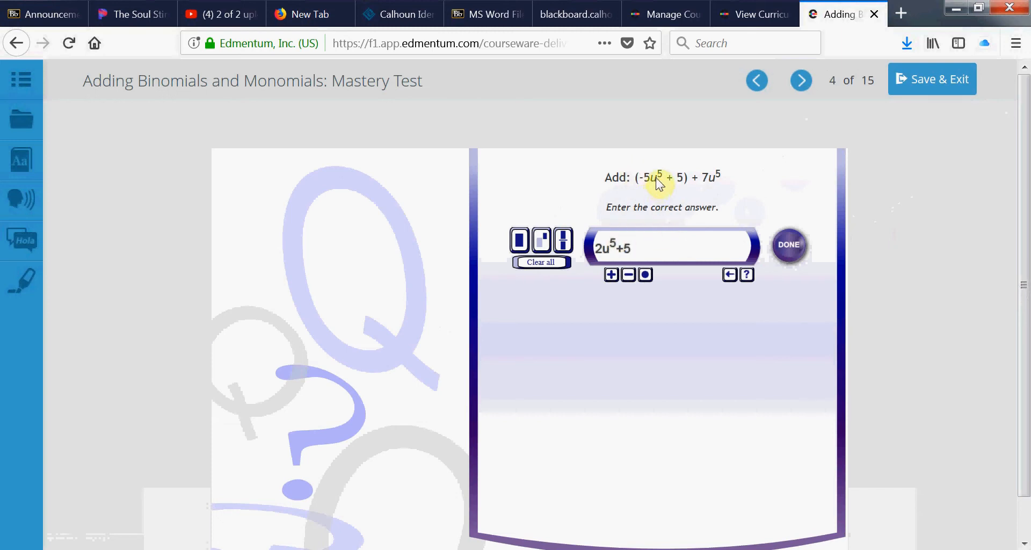
pyautogui.moveTo(702, 192)
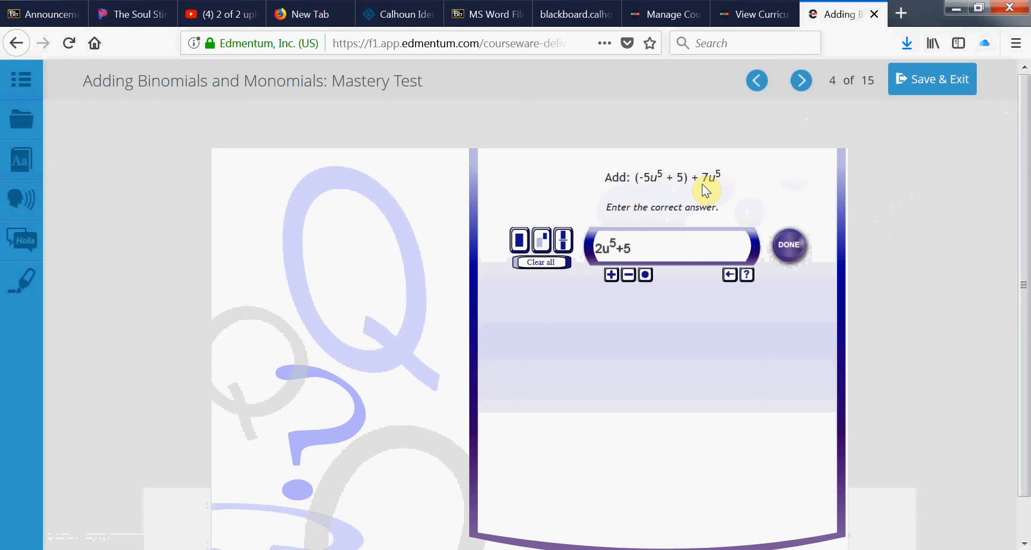
pyautogui.moveTo(599, 269)
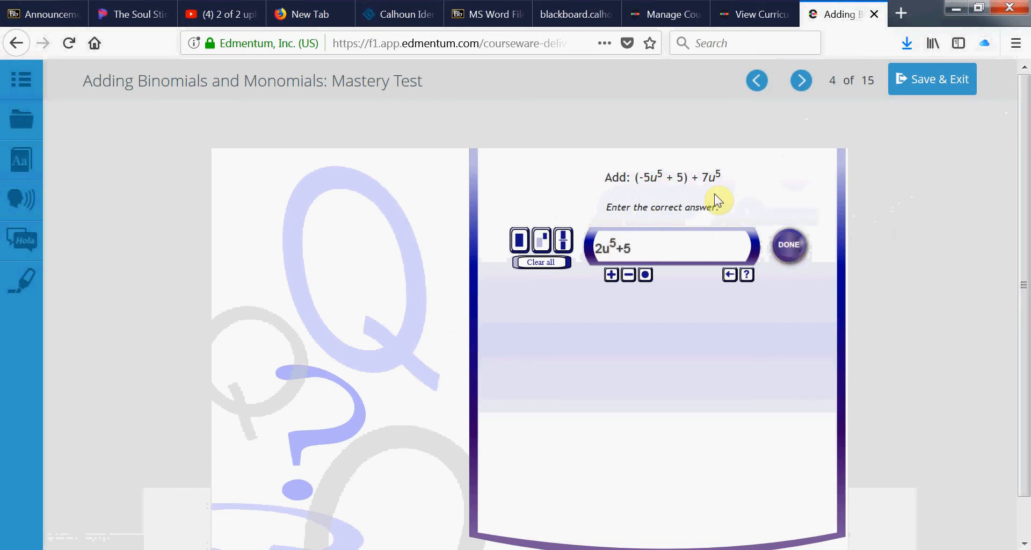
pyautogui.moveTo(788, 256)
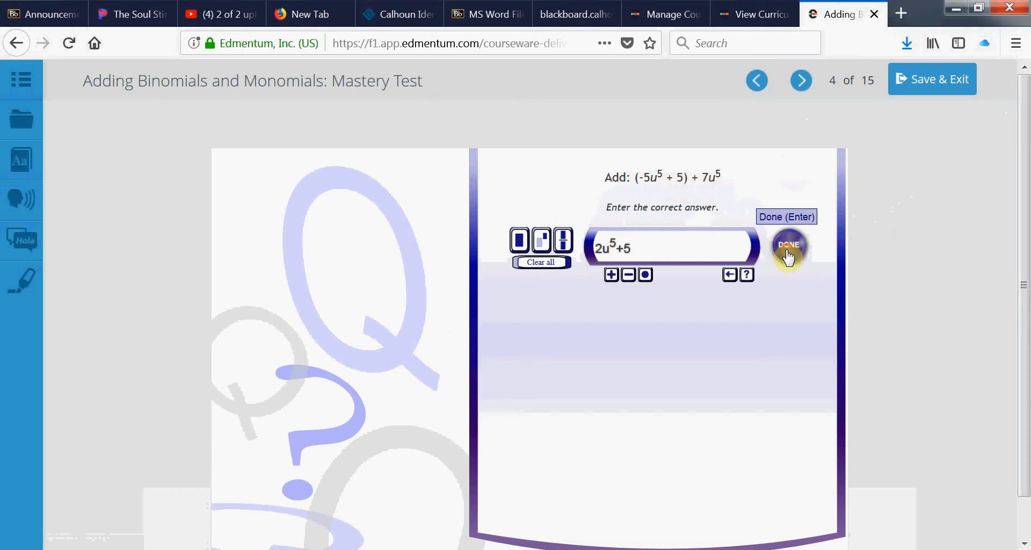
pyautogui.click(787, 249)
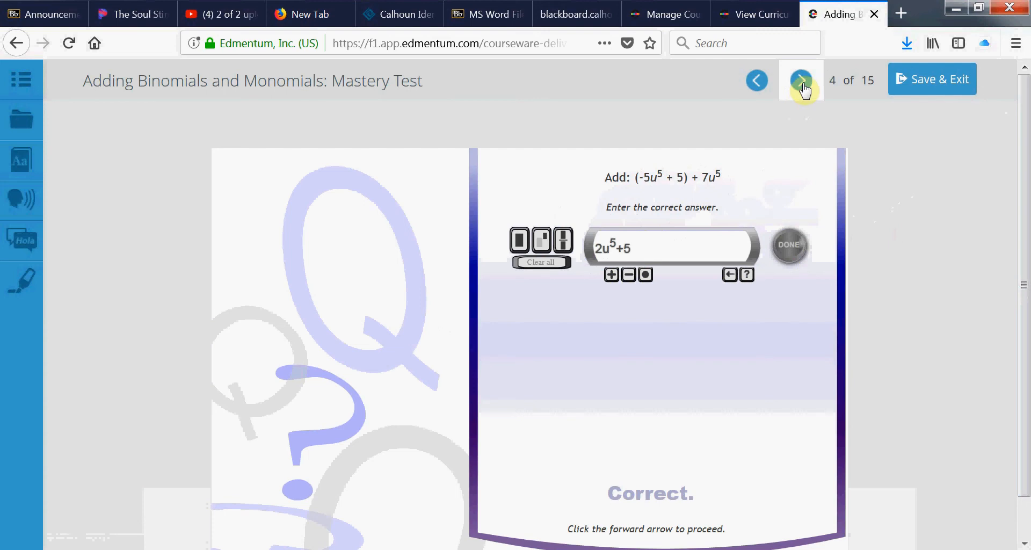
# Advance to question 5 and submit 13a^8+3 for (6a^8 + 3) + 7a^8, marked correct.
pyautogui.click(801, 80)
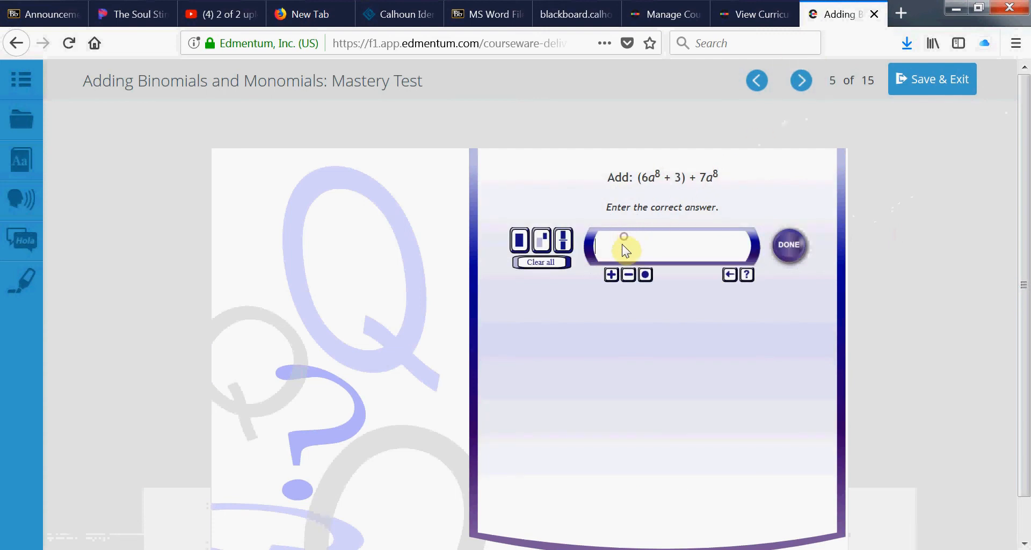
pyautogui.moveTo(651, 180)
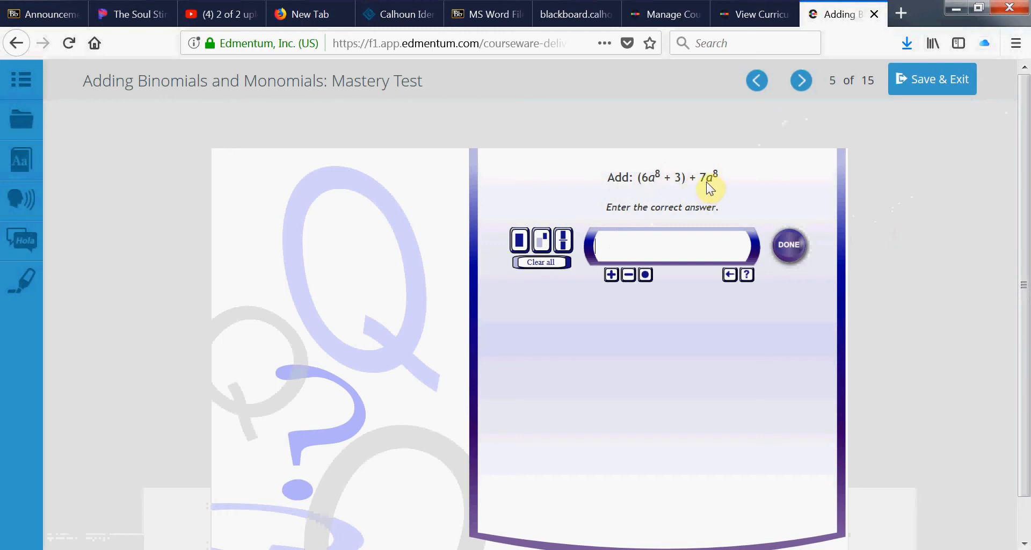
pyautogui.moveTo(717, 189)
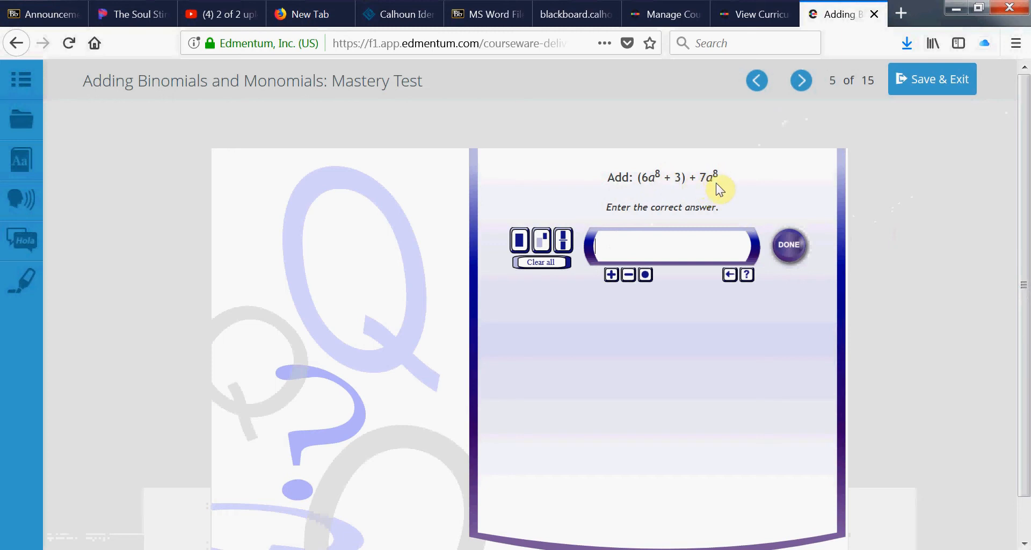
pyautogui.moveTo(651, 182)
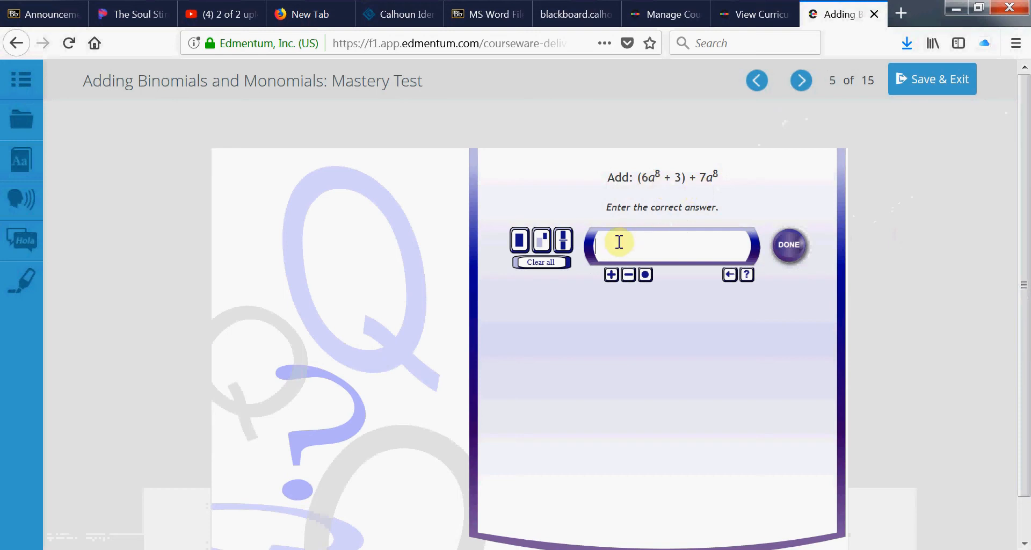
pyautogui.write('13')
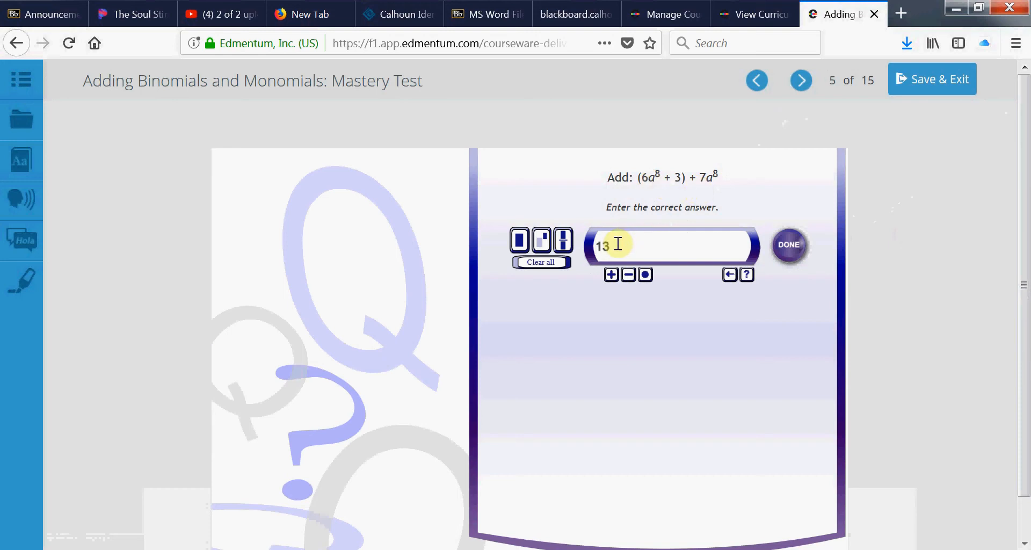
pyautogui.write('a8')
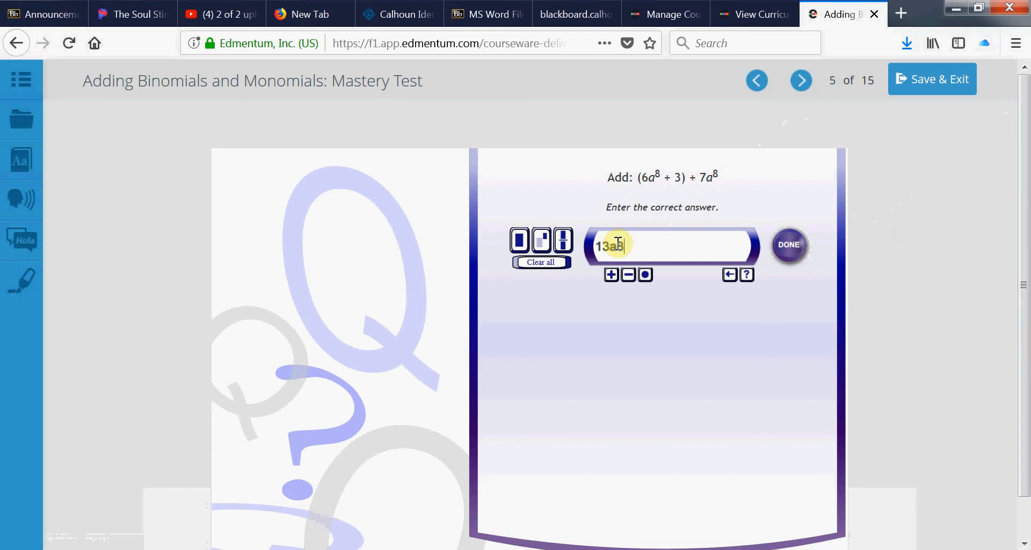
pyautogui.press('backspace')
pyautogui.write('^')
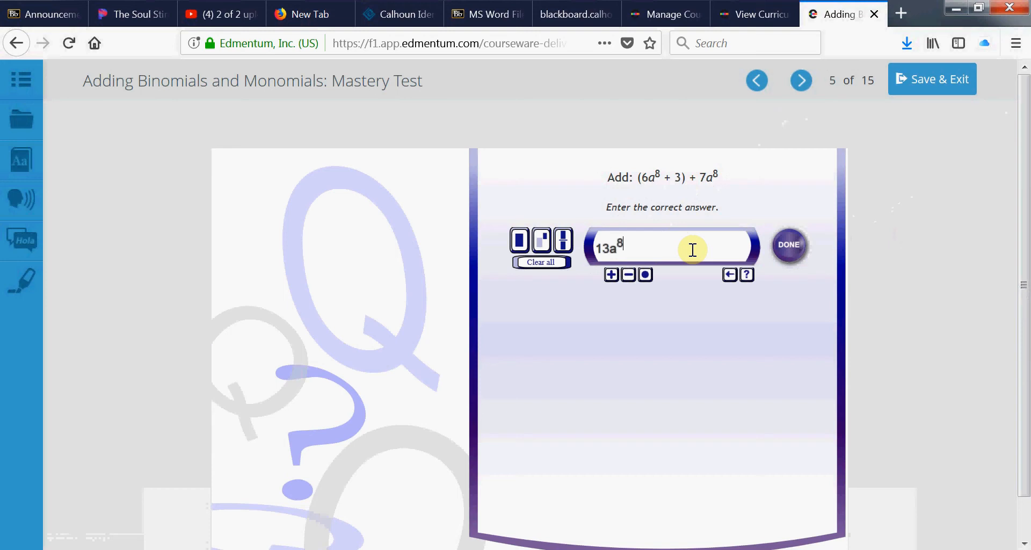
pyautogui.write('+3')
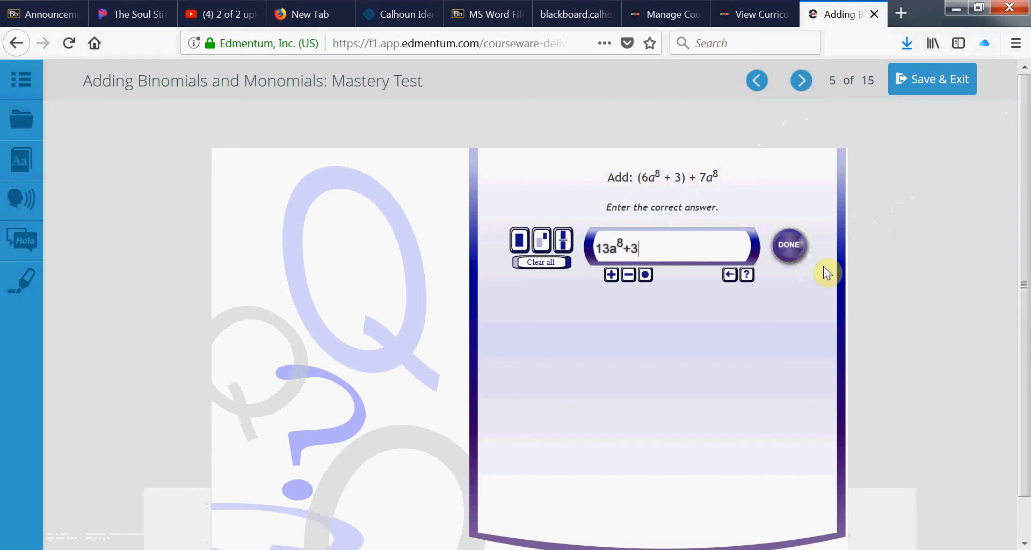
pyautogui.moveTo(789, 243)
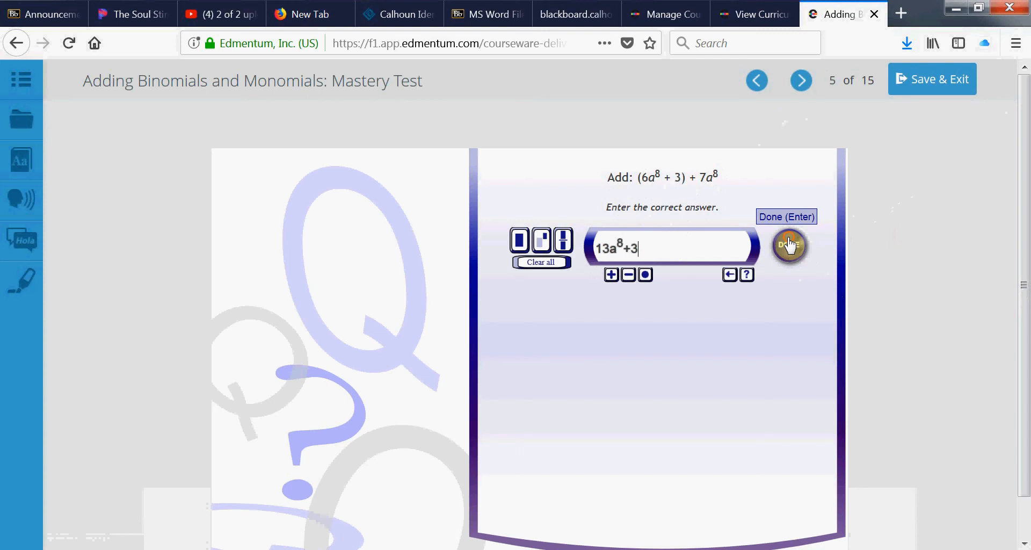
pyautogui.click(789, 245)
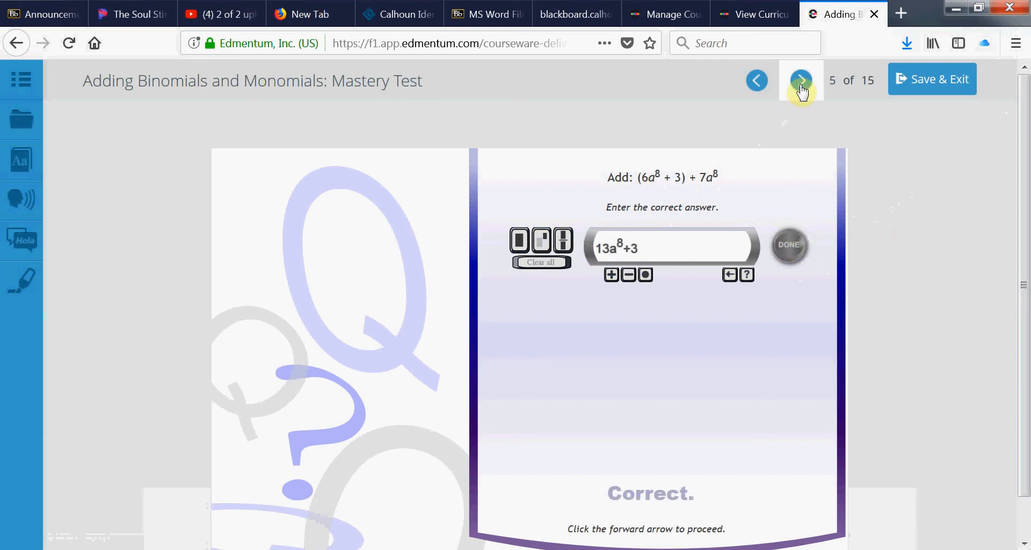
# Submit -10u^3-4 for -3u^3 + (-7u^3 - 4) on question 6, then go to question 7.
pyautogui.click(800, 81)
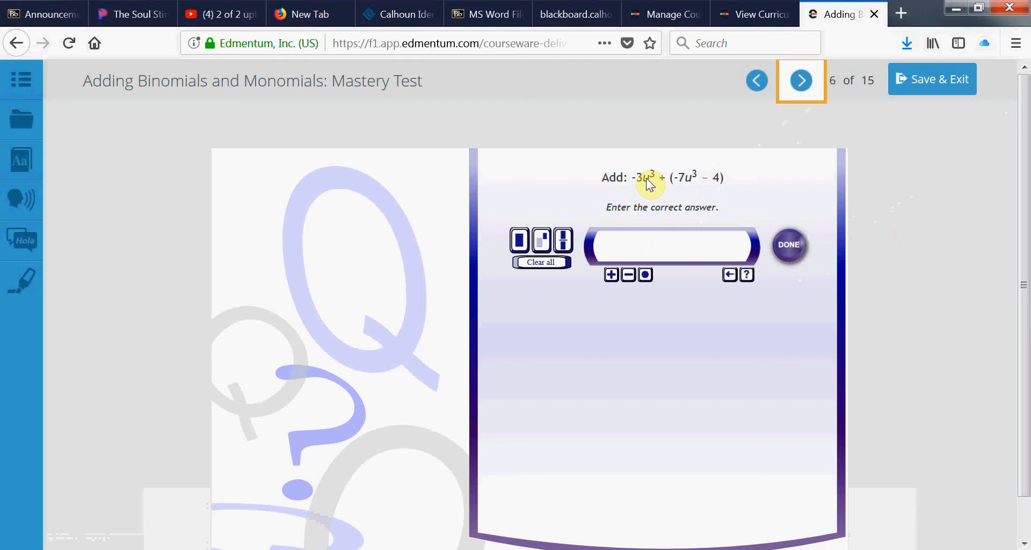
pyautogui.moveTo(660, 177)
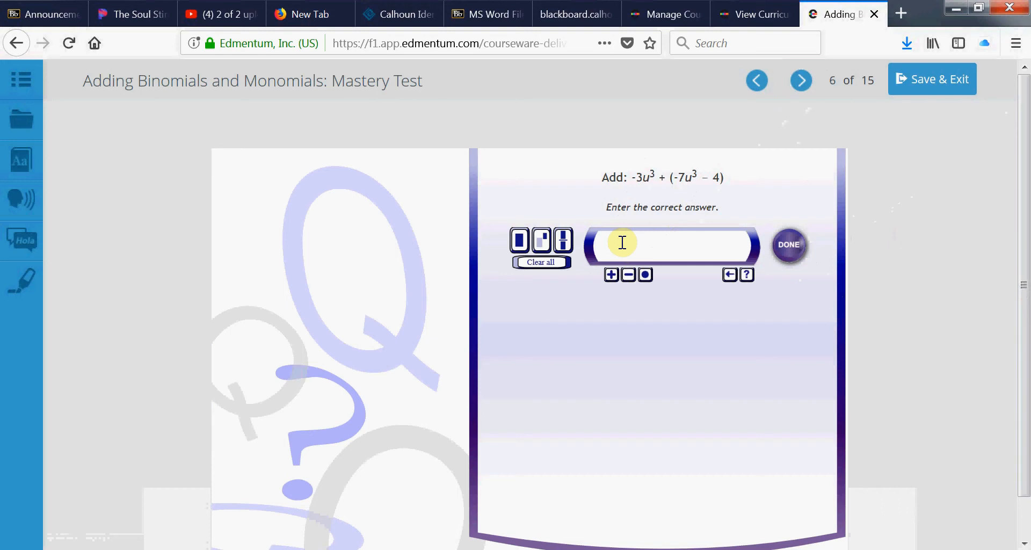
pyautogui.write('-10')
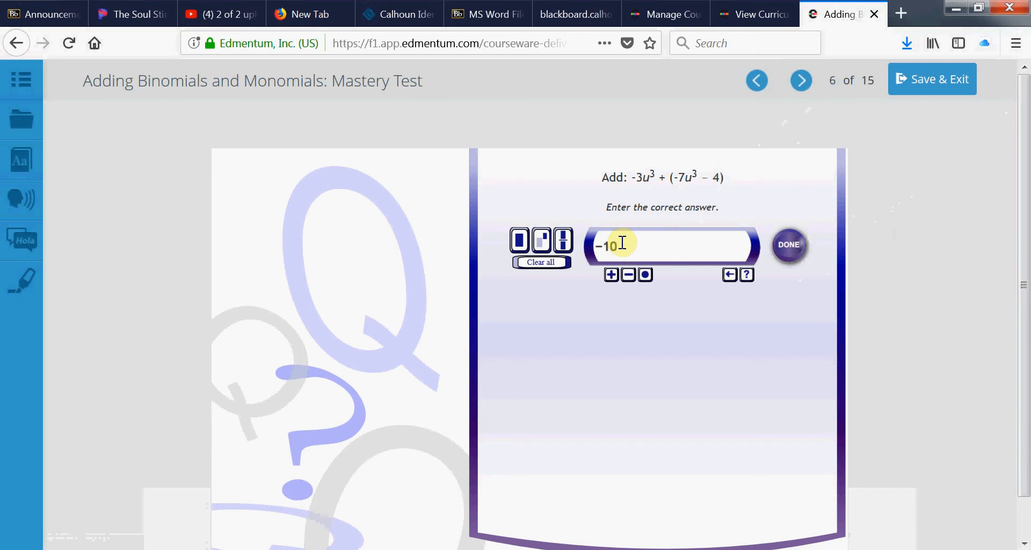
pyautogui.write('u')
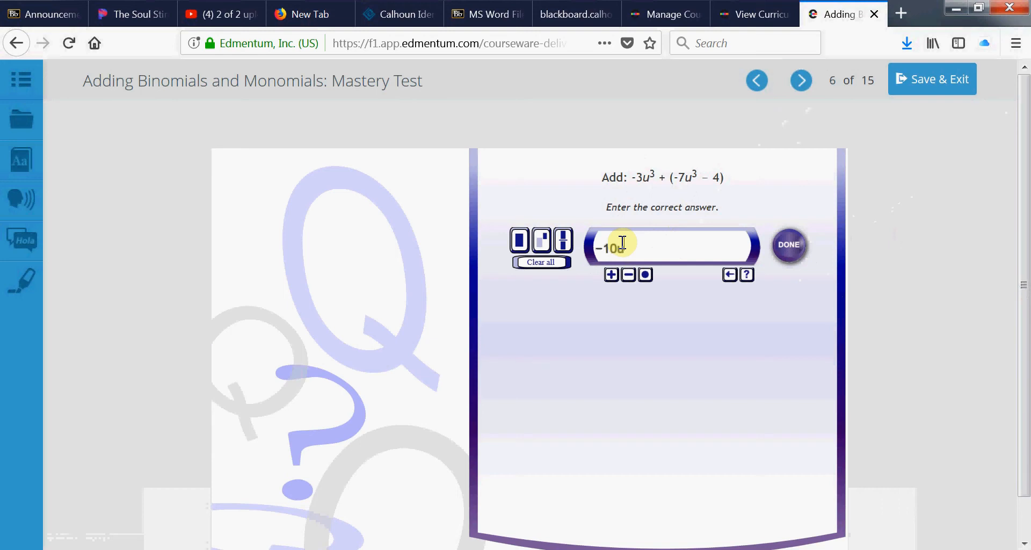
pyautogui.write('3')
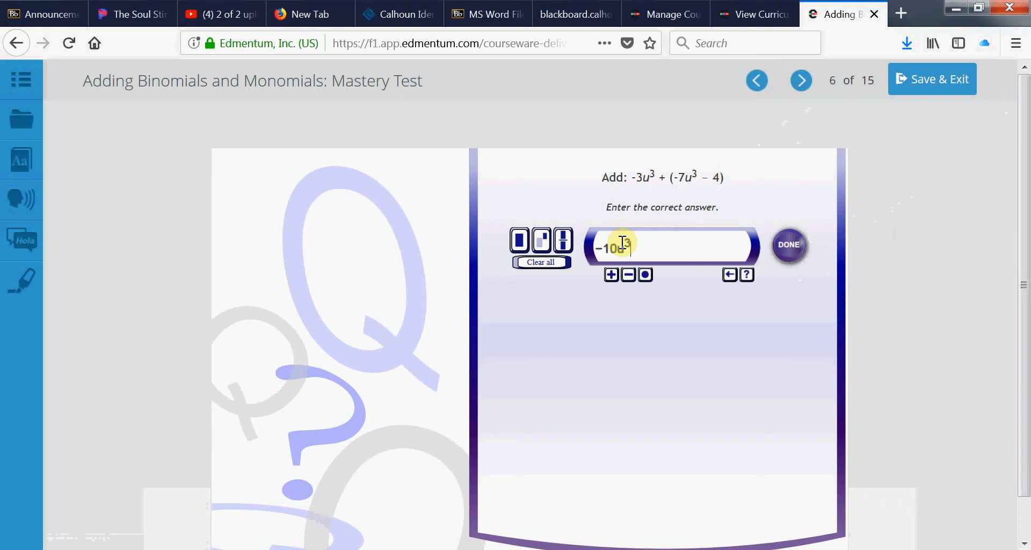
pyautogui.write('-4')
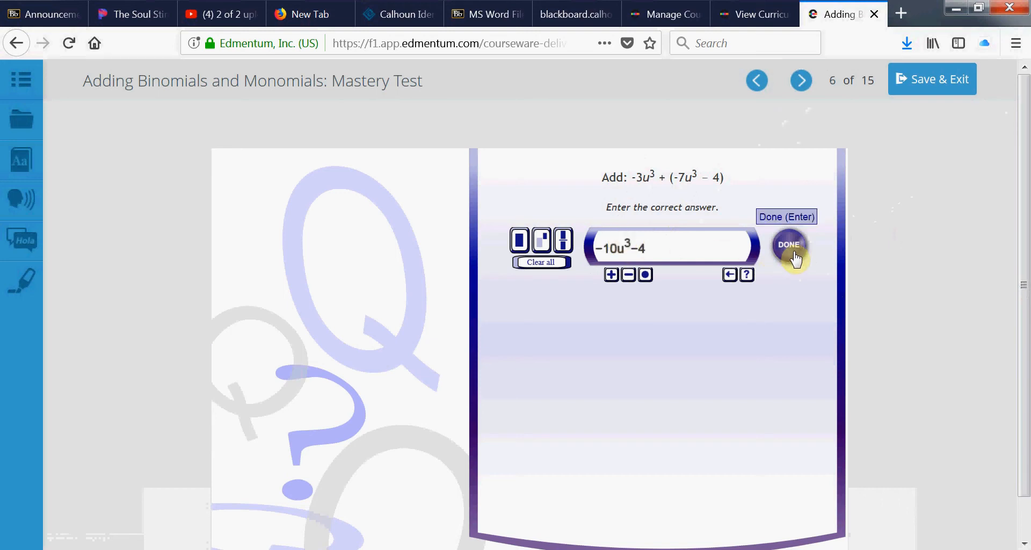
pyautogui.click(789, 249)
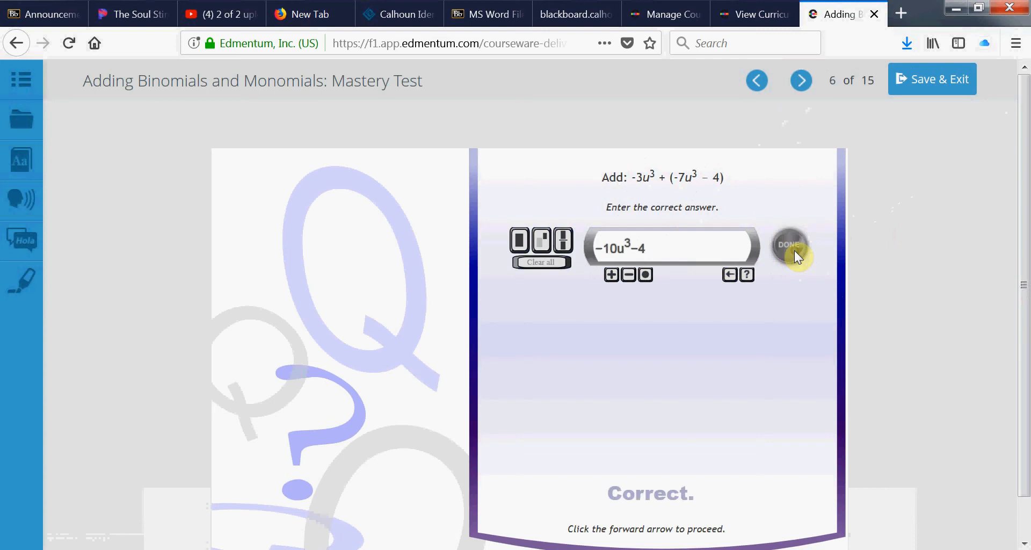
pyautogui.click(800, 79)
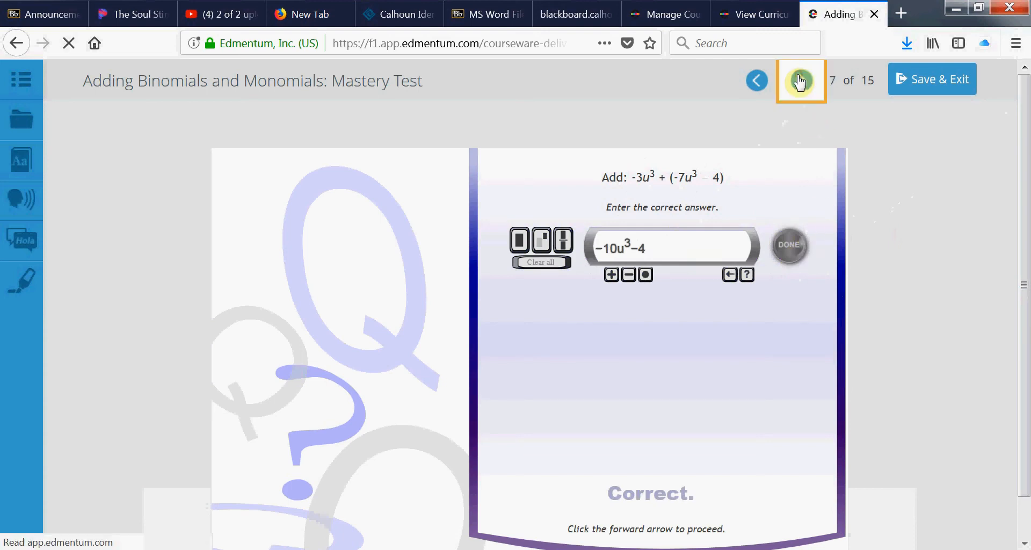
# Submit 12m^6-9n for (9m^6 - 9n) + 3m^6 on question 7, marked correct.
pyautogui.click(801, 81)
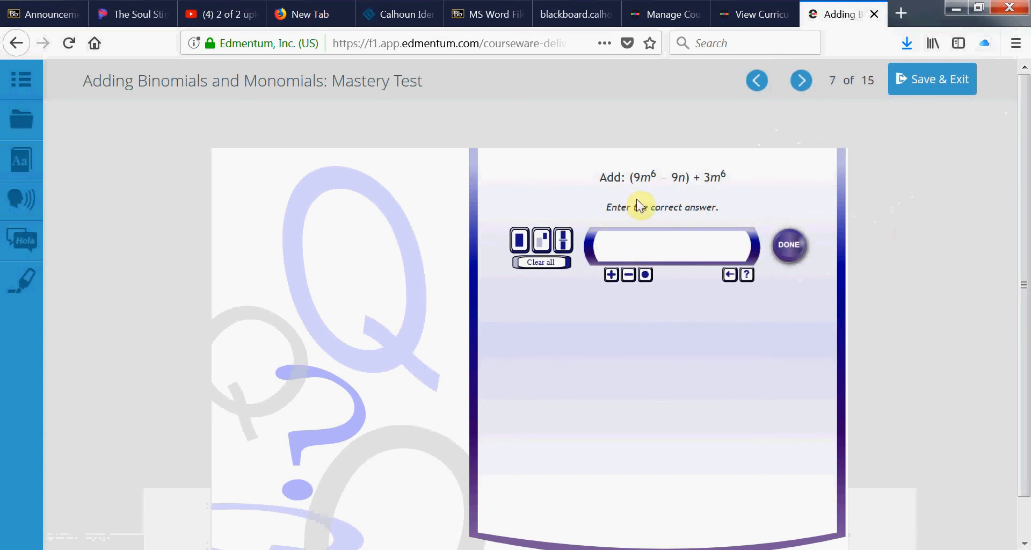
pyautogui.moveTo(658, 182)
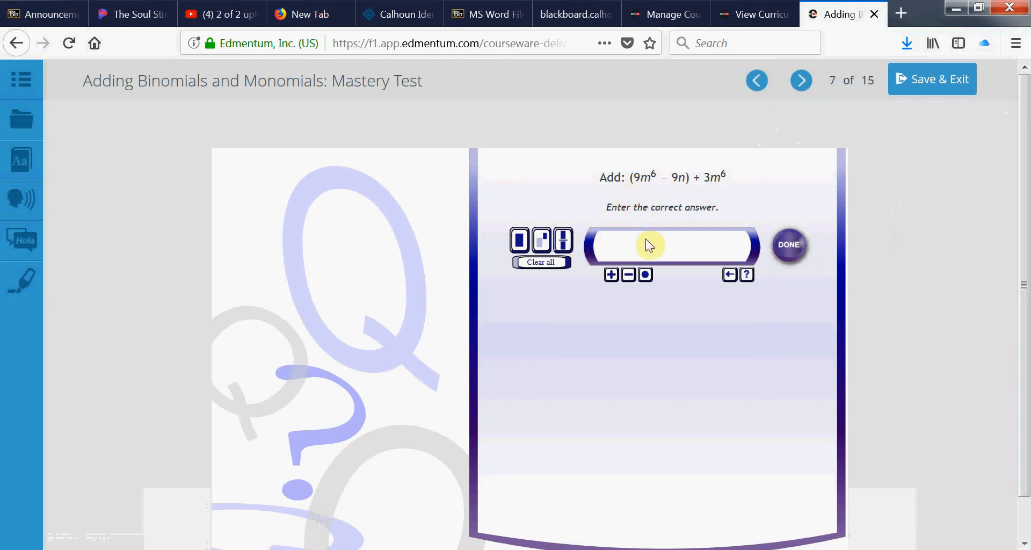
pyautogui.write('12m')
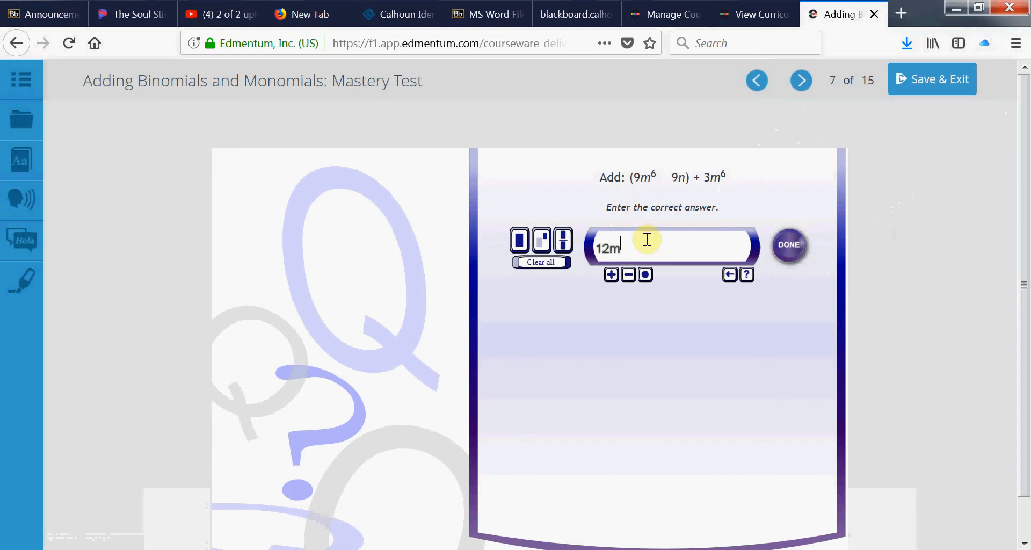
pyautogui.write('6')
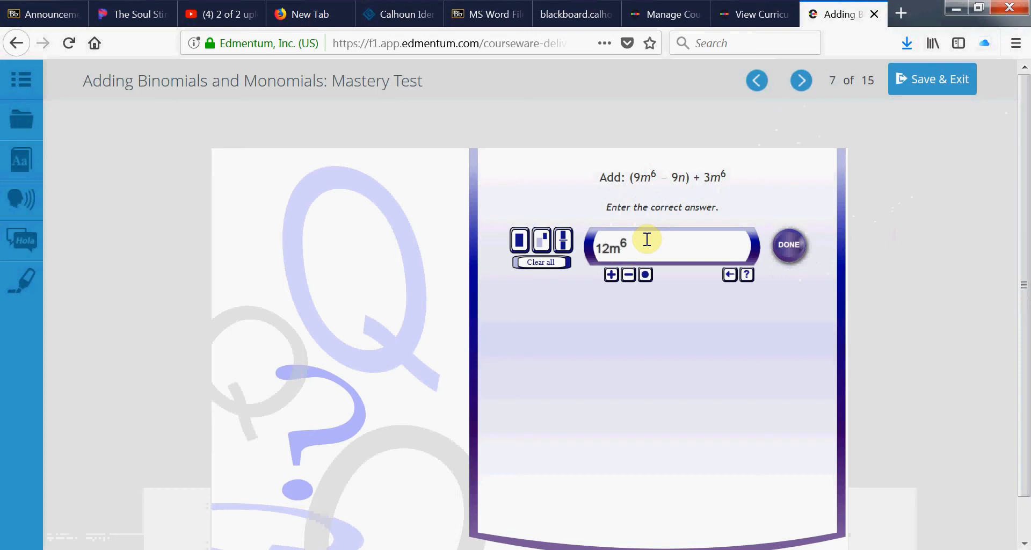
pyautogui.click(626, 274)
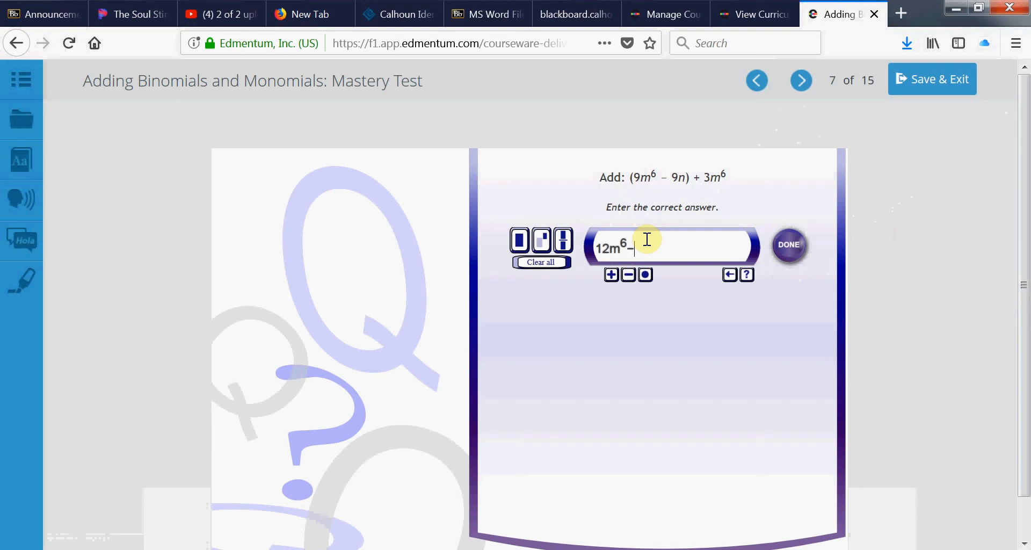
pyautogui.write('9n')
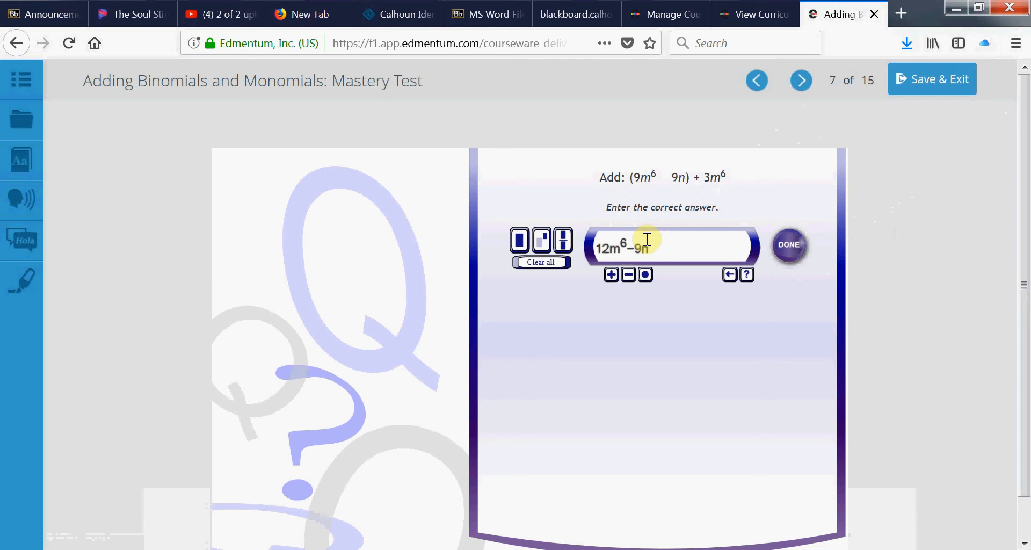
pyautogui.click(788, 245)
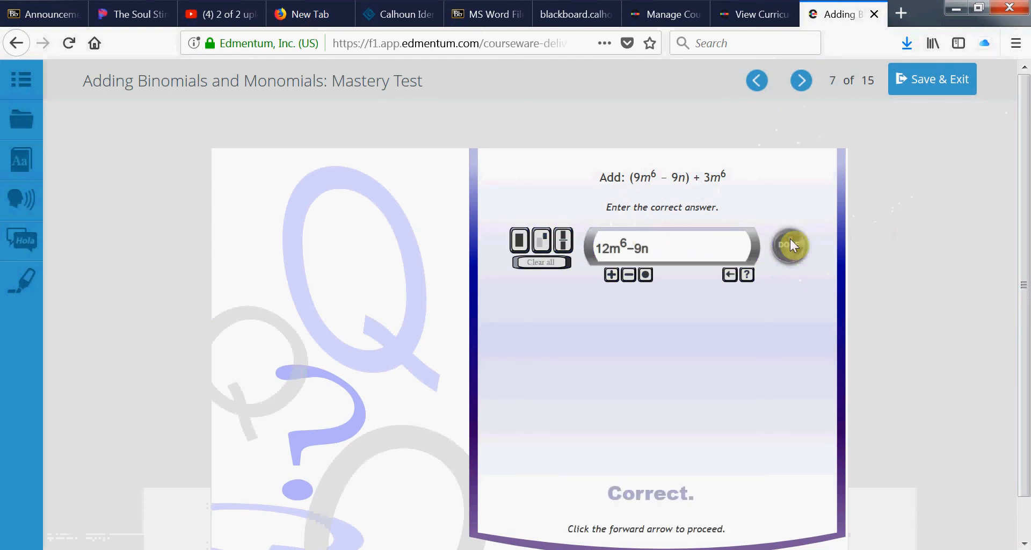
pyautogui.moveTo(622, 256)
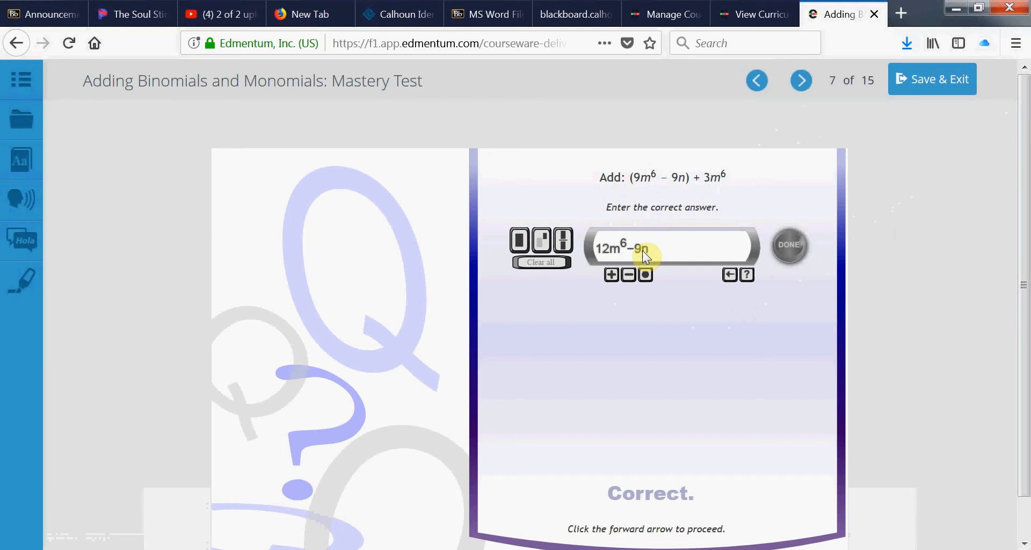
pyautogui.moveTo(648, 256)
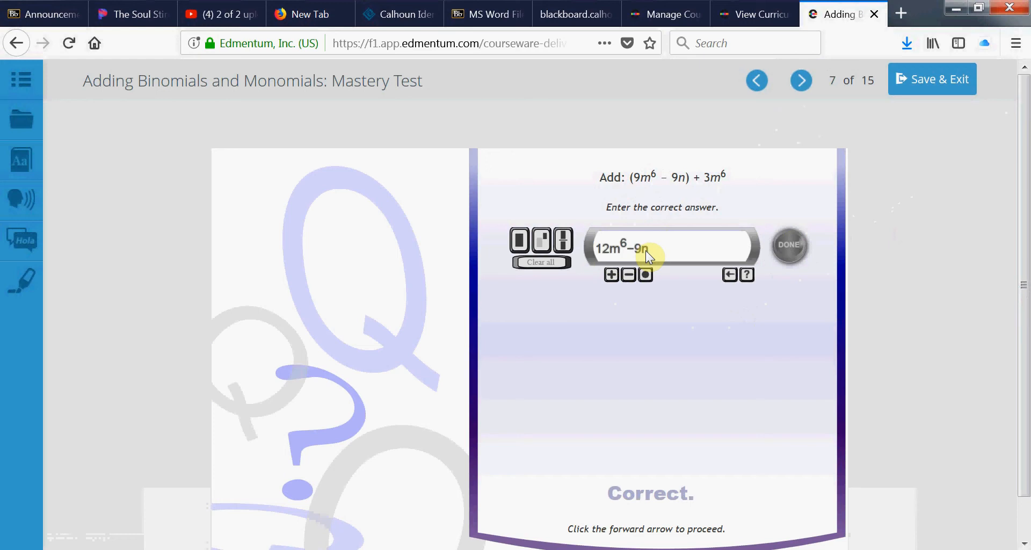
pyautogui.moveTo(801, 80)
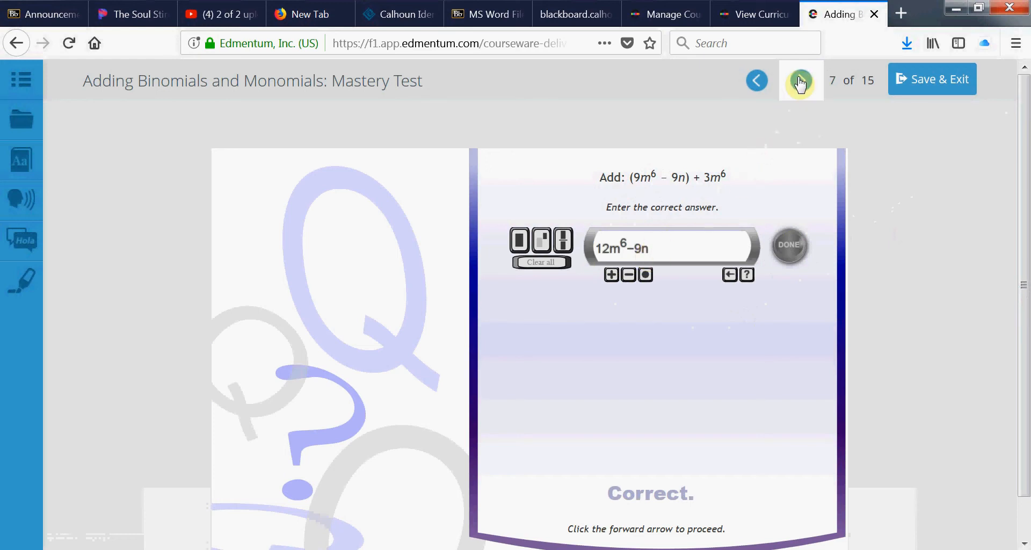
# Submit -1g^3-3h for (3g^3 - 3h) + (-4g^3) on question 8, then go to question 9.
pyautogui.click(800, 80)
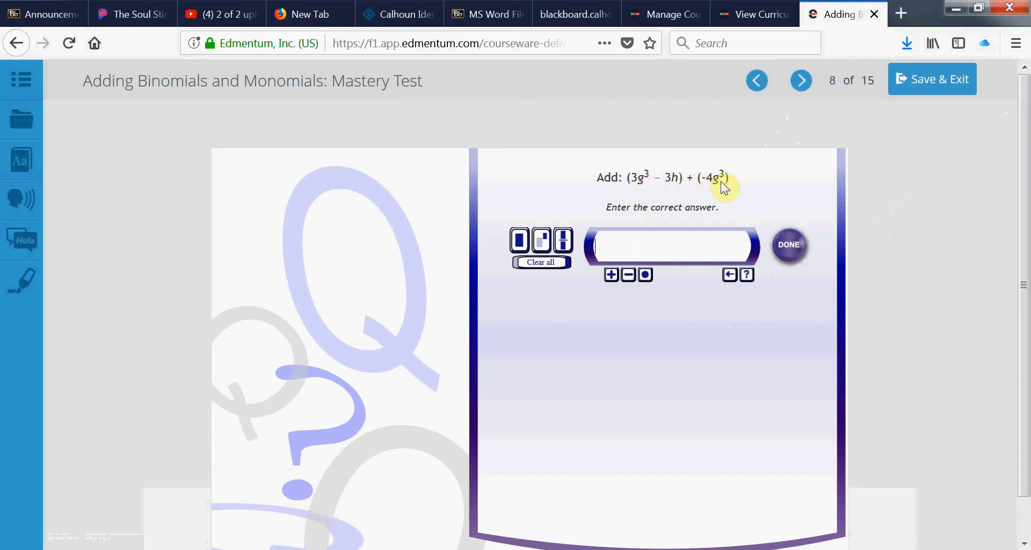
pyautogui.moveTo(697, 183)
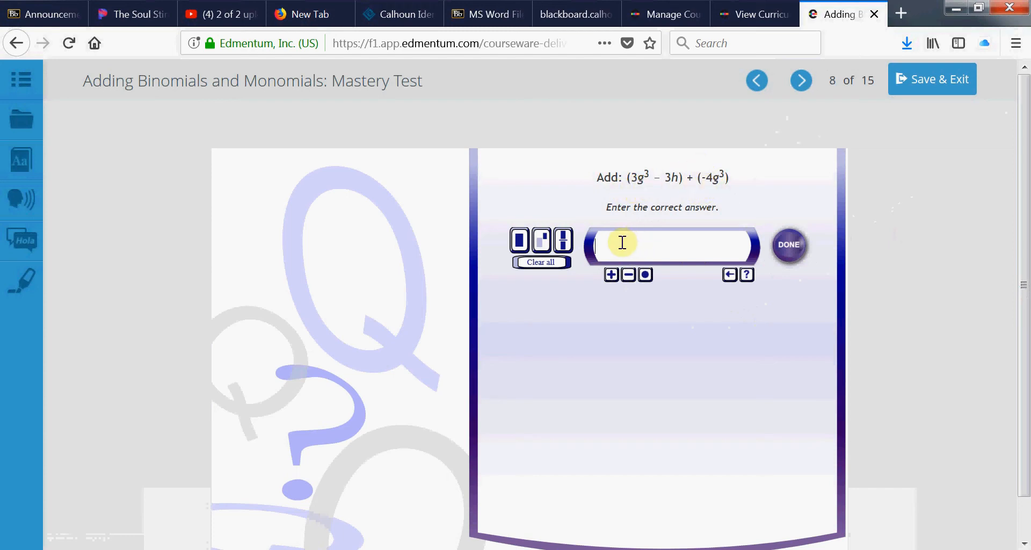
pyautogui.write('-1')
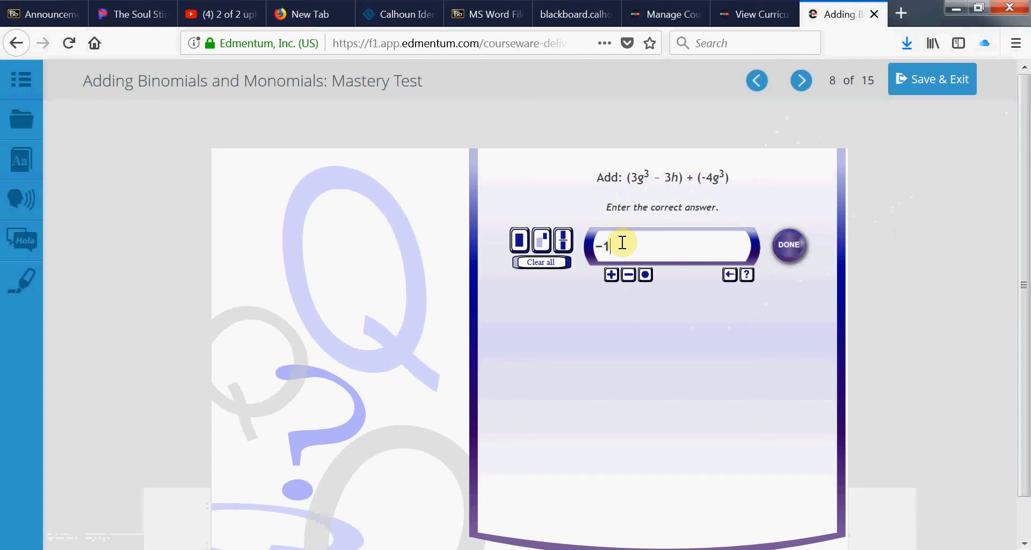
pyautogui.write('g3 -')
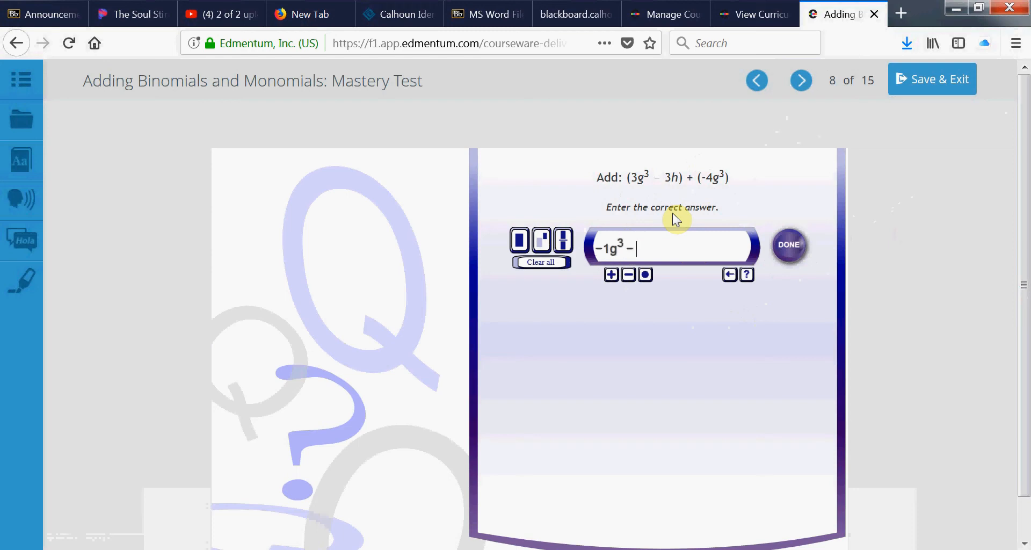
pyautogui.write('3h')
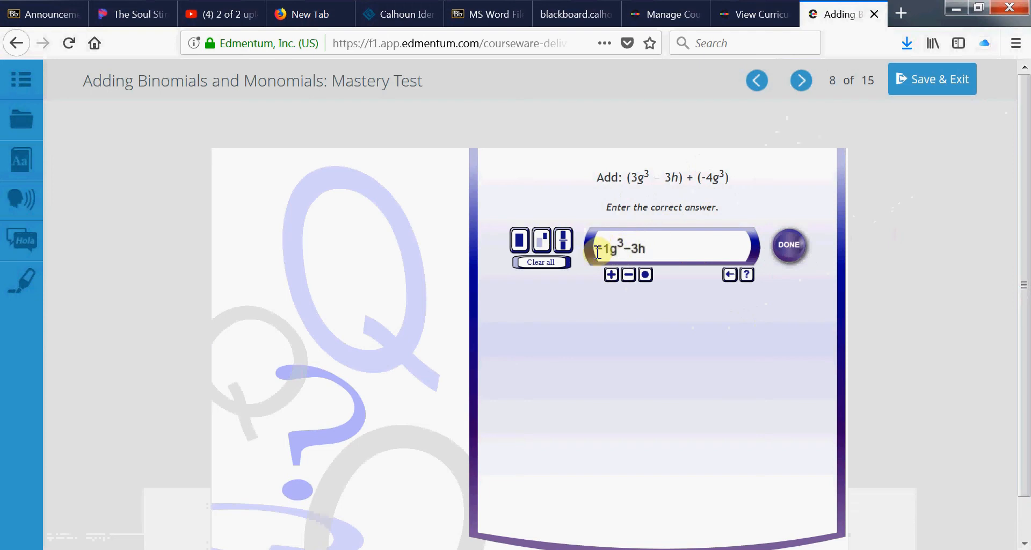
pyautogui.moveTo(789, 250)
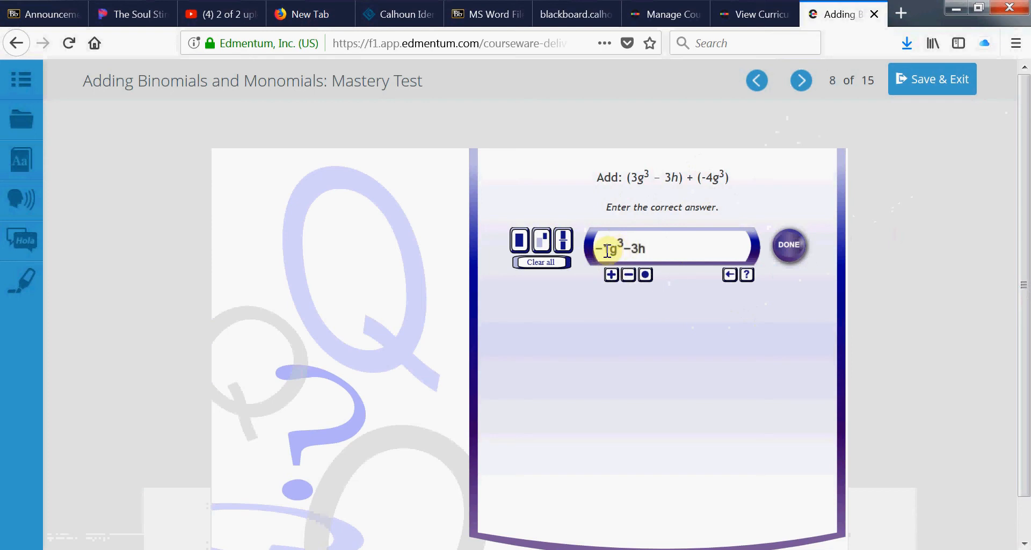
pyautogui.click(788, 244)
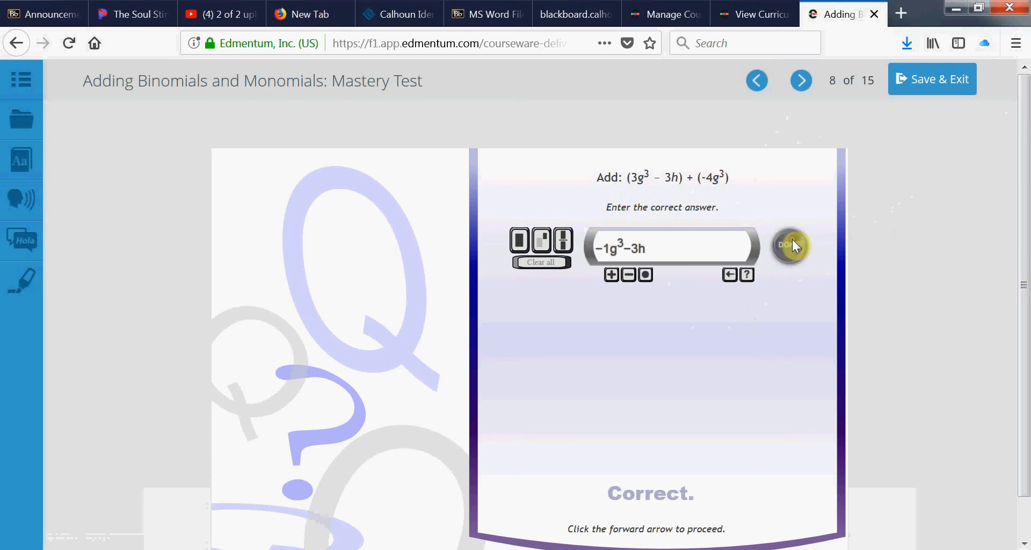
pyautogui.moveTo(802, 81)
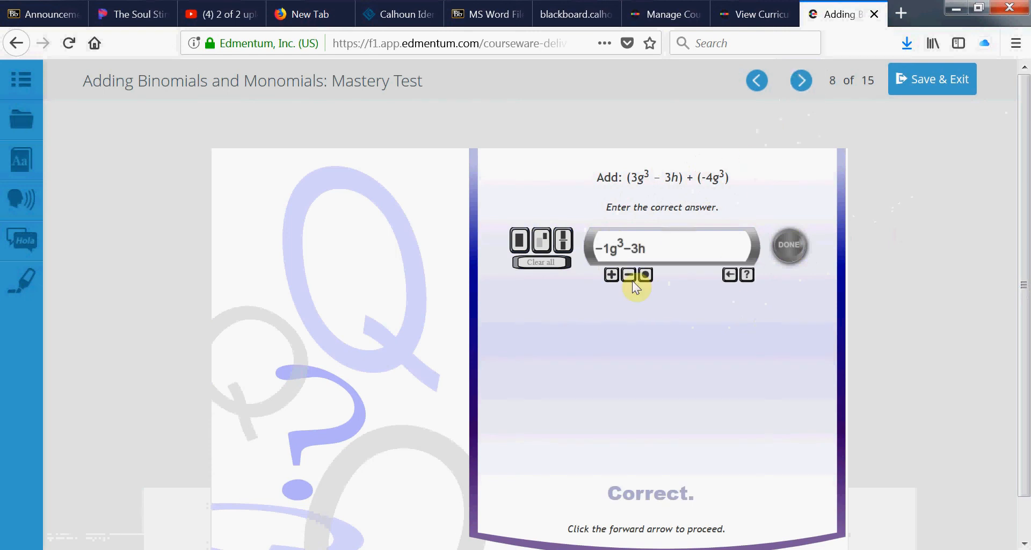
pyautogui.moveTo(632, 186)
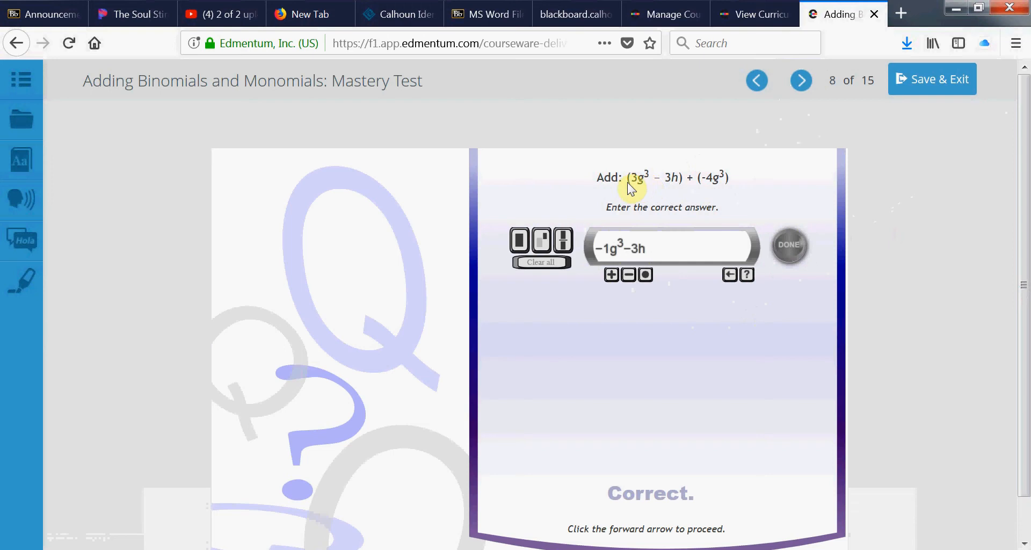
pyautogui.moveTo(710, 183)
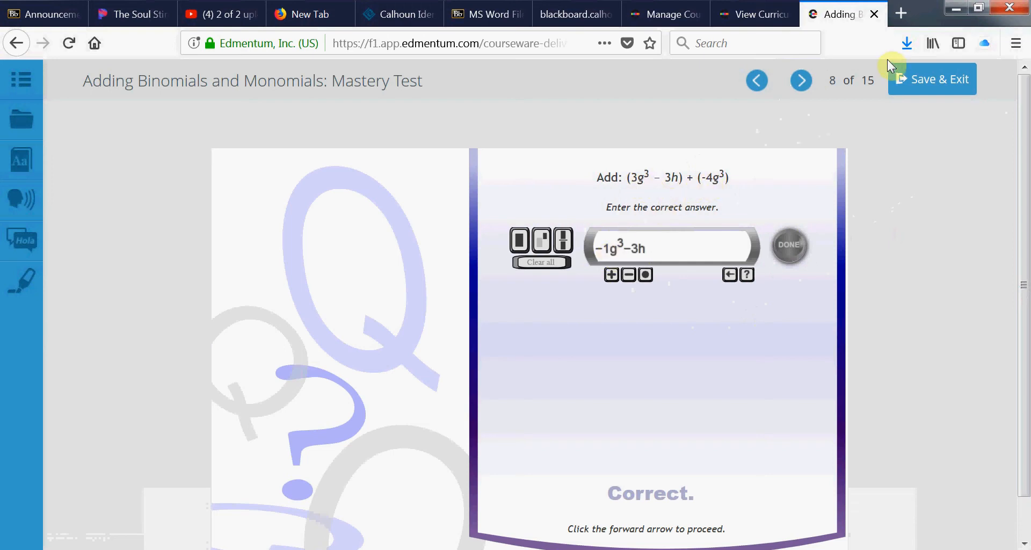
pyautogui.click(800, 80)
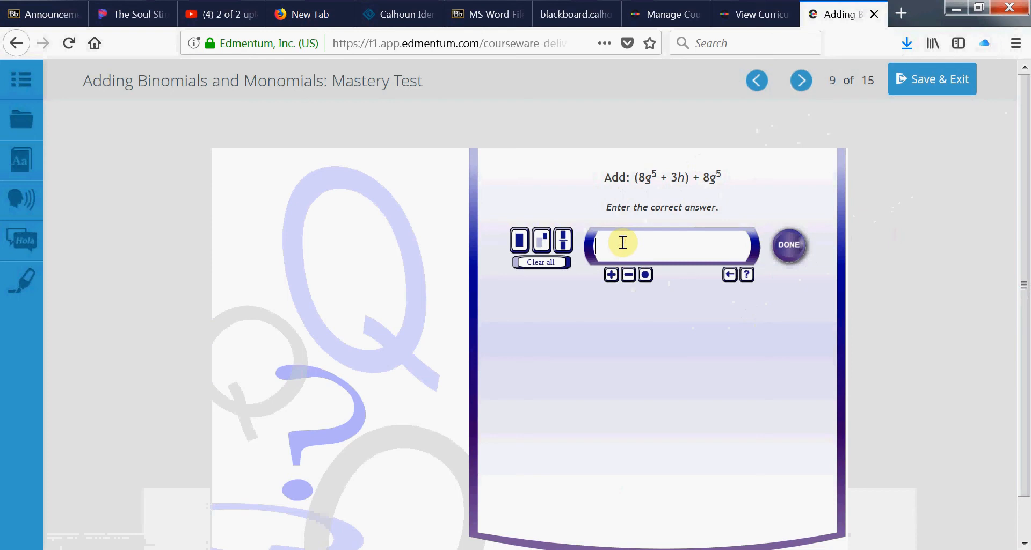
pyautogui.moveTo(678, 182)
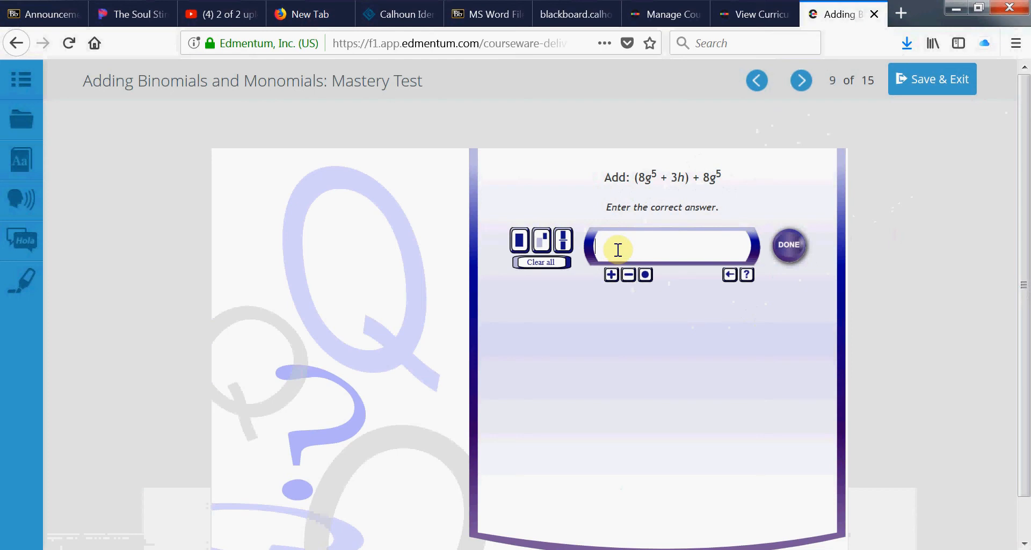
# Submit 16g^5+3h for (8g^5 + 3h) + 8g^5 on question 9, then go to question 10.
pyautogui.write('16')
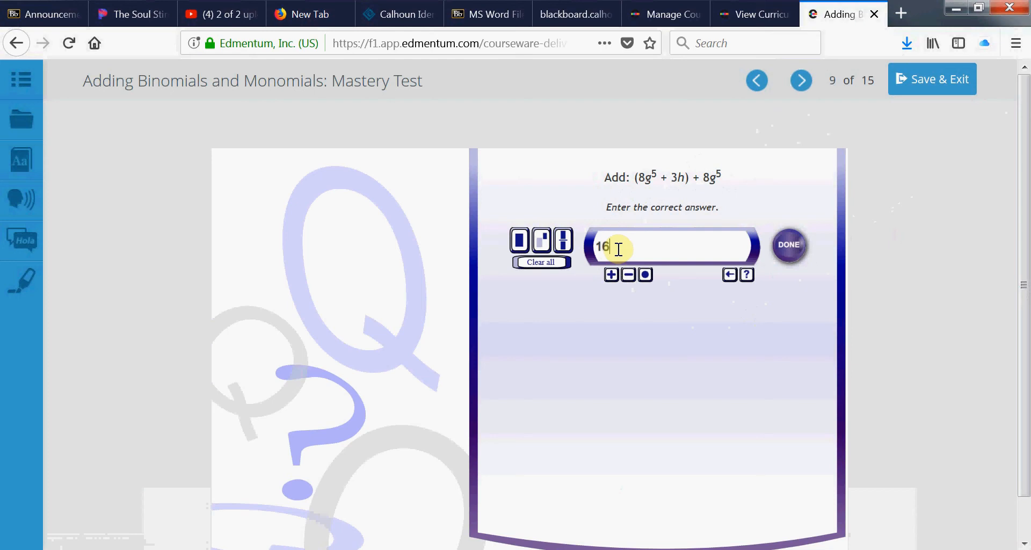
pyautogui.write('g5+')
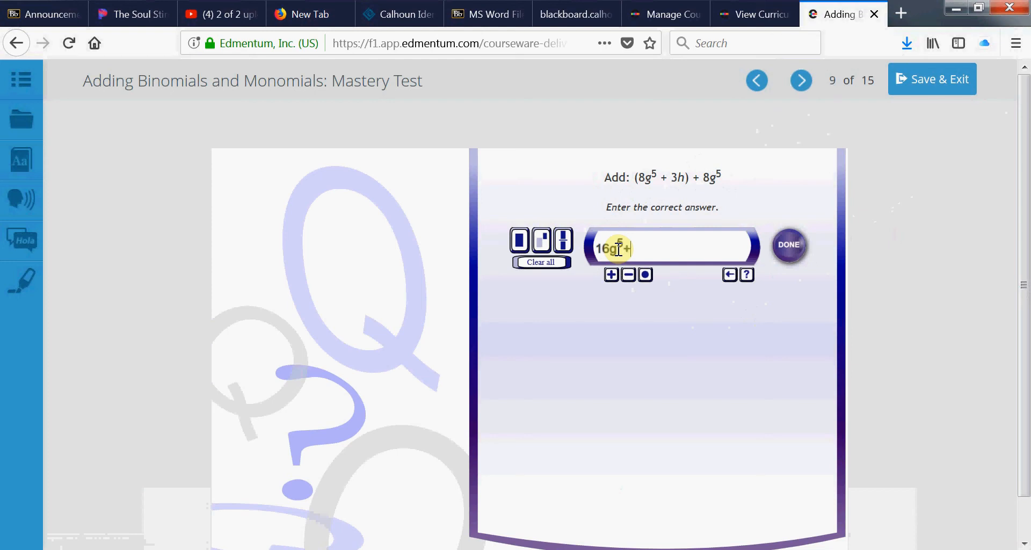
pyautogui.write('3')
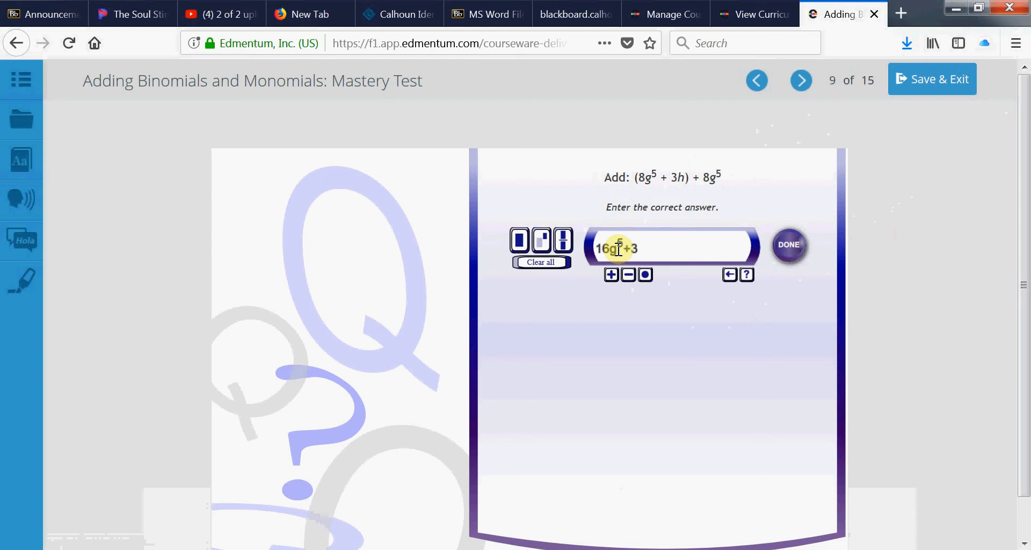
pyautogui.click(788, 245)
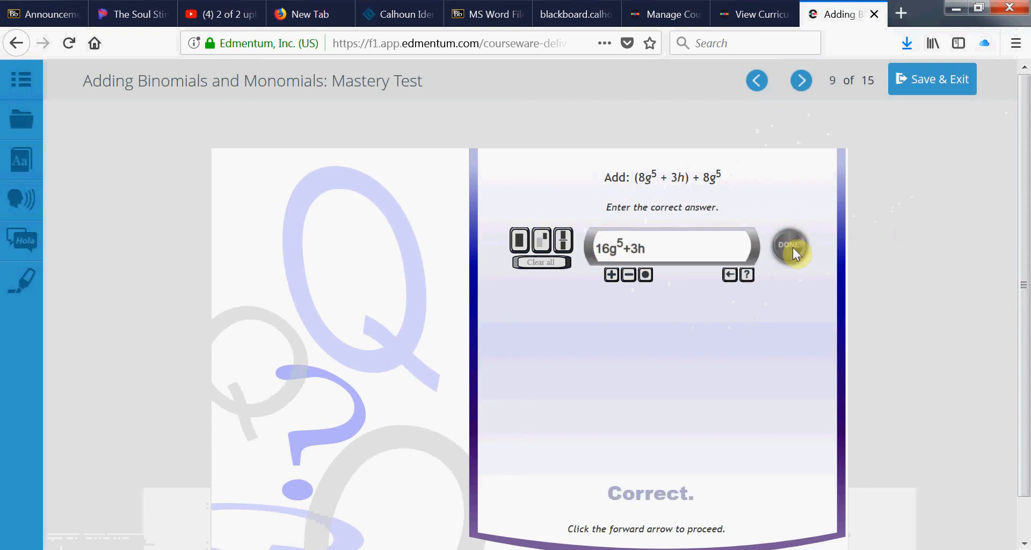
pyautogui.click(801, 80)
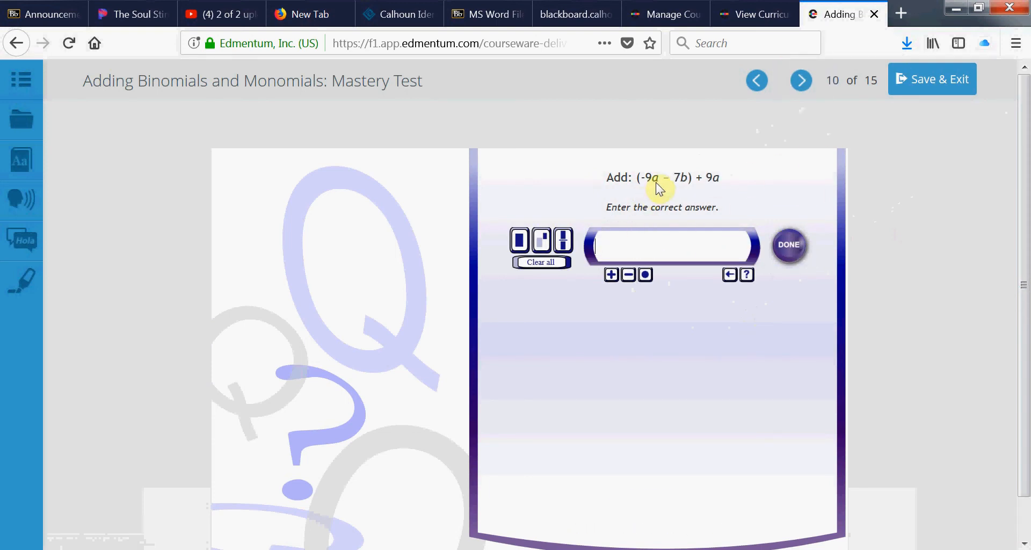
pyautogui.moveTo(651, 183)
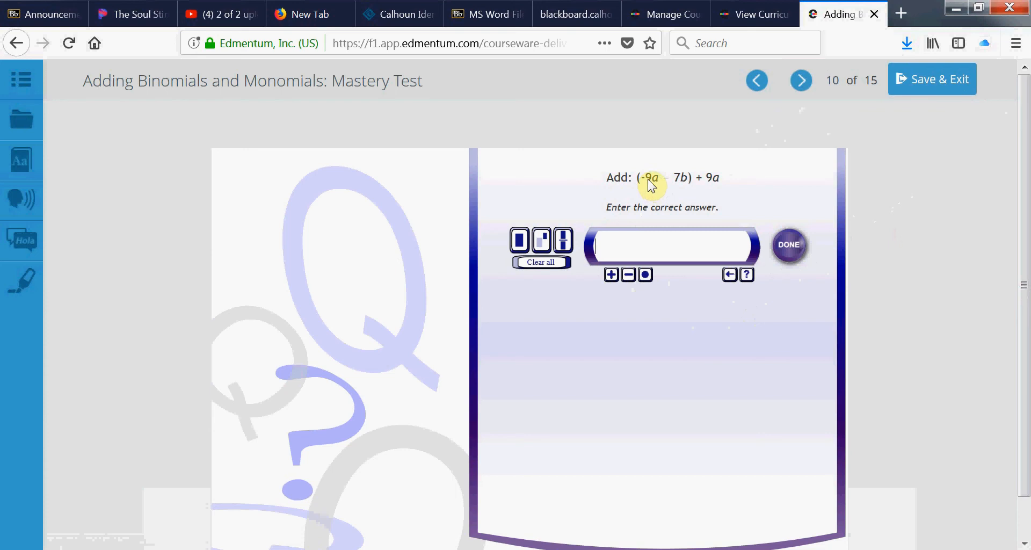
pyautogui.moveTo(681, 186)
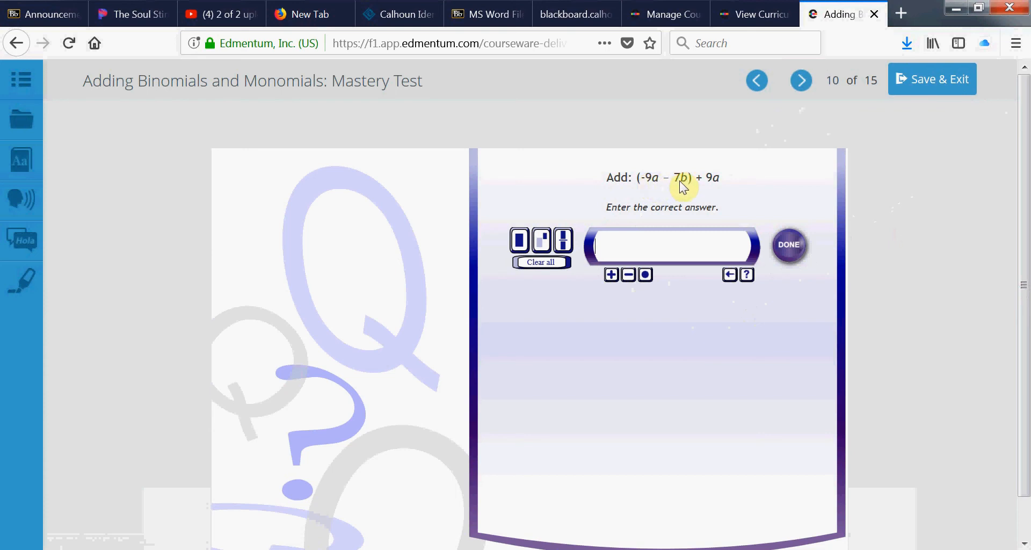
pyautogui.moveTo(716, 183)
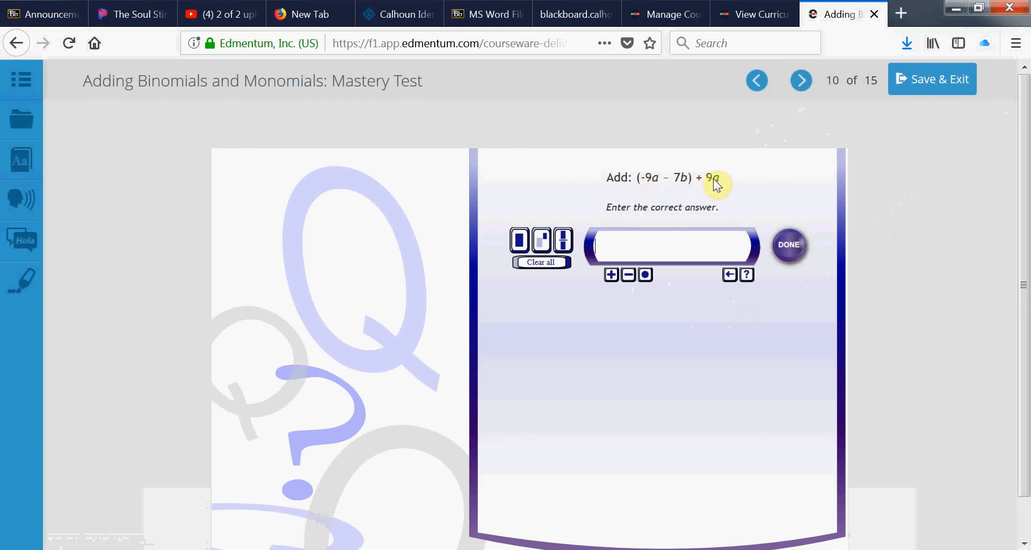
pyautogui.moveTo(660, 183)
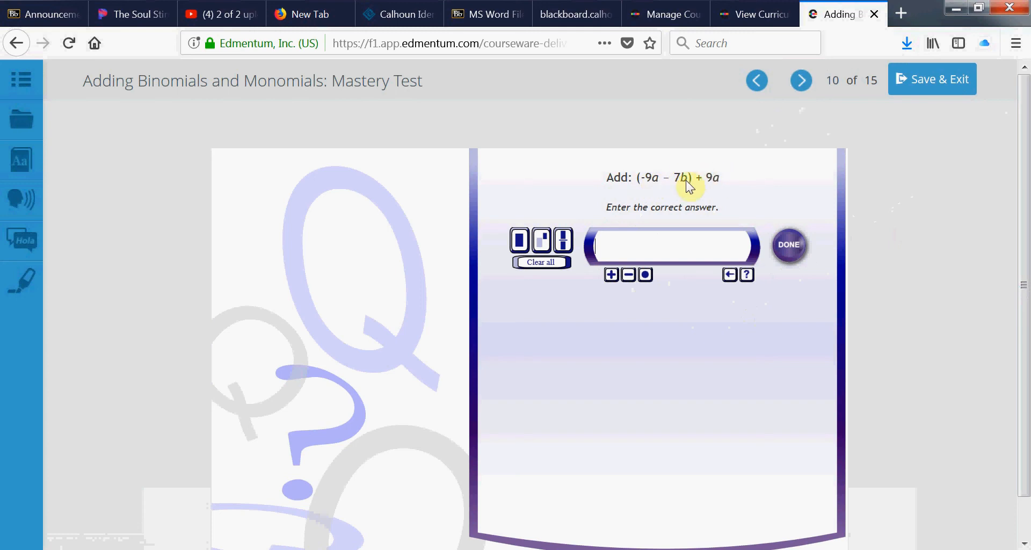
pyautogui.moveTo(691, 191)
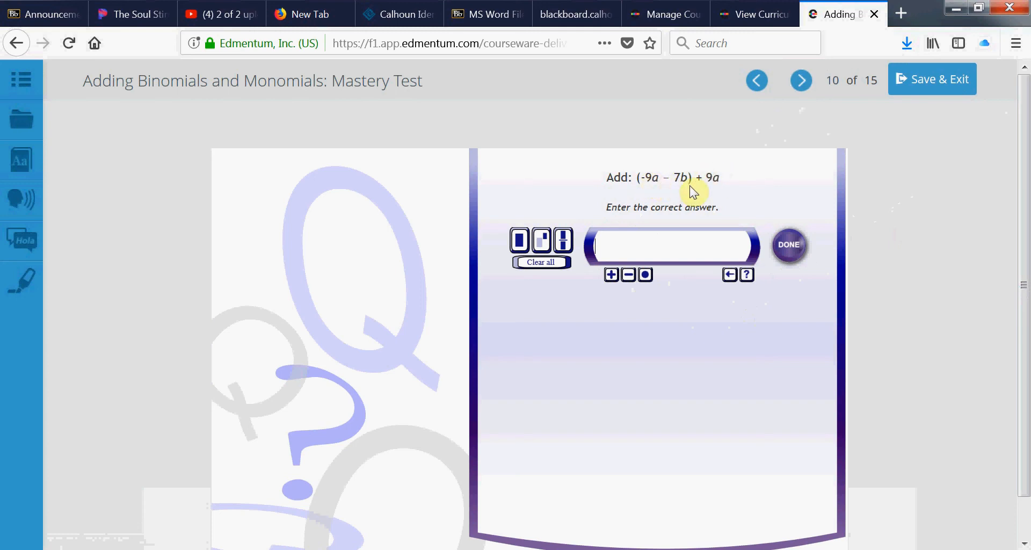
pyautogui.moveTo(675, 190)
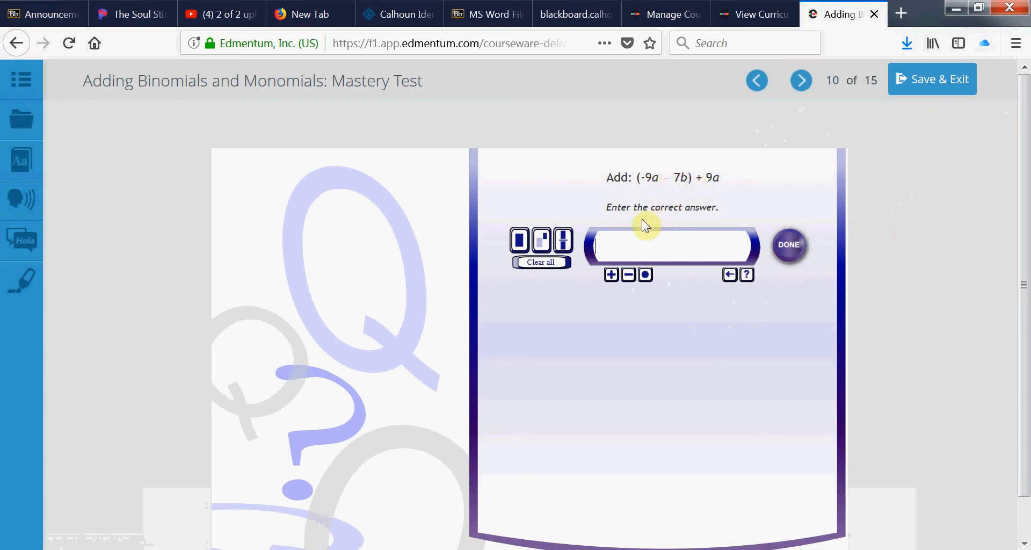
pyautogui.moveTo(688, 203)
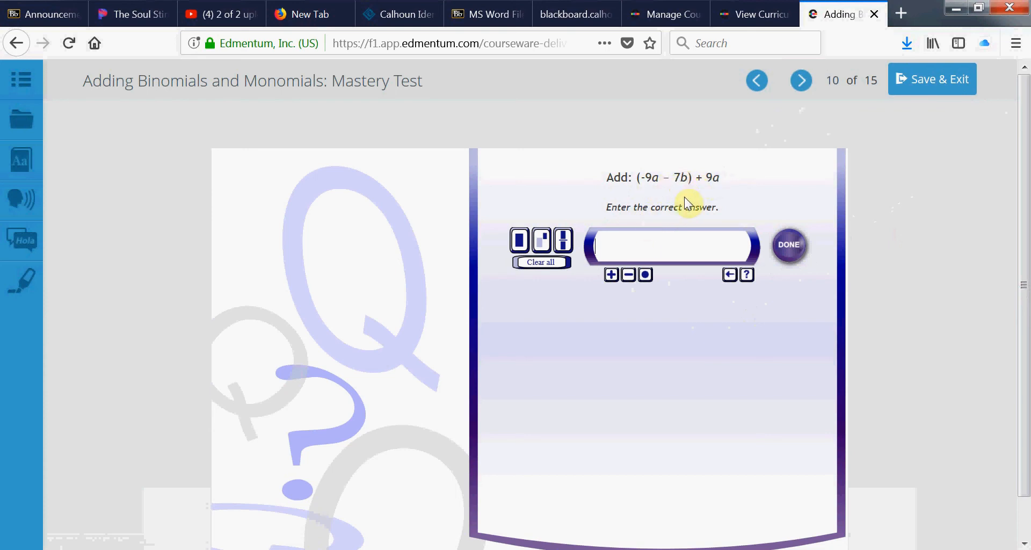
# Submit -7b for (-9a - 7b) + 9a on question 10, marked incorrect.
pyautogui.write('-7b')
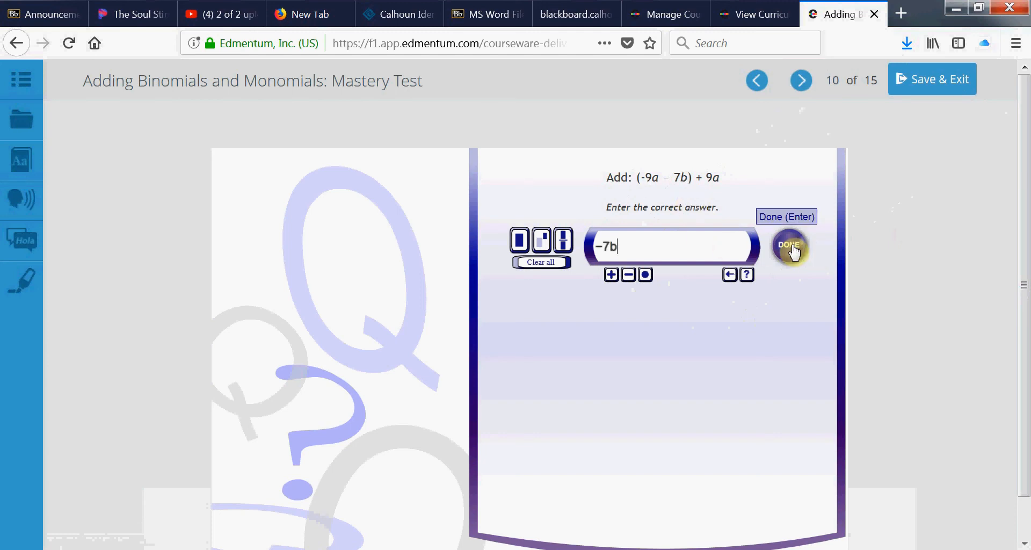
pyautogui.click(788, 249)
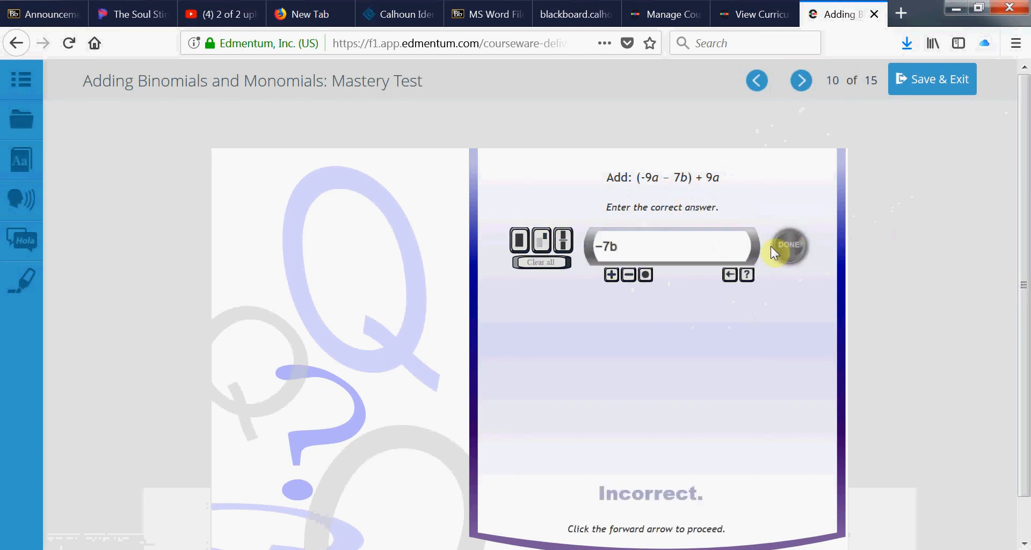
pyautogui.moveTo(660, 253)
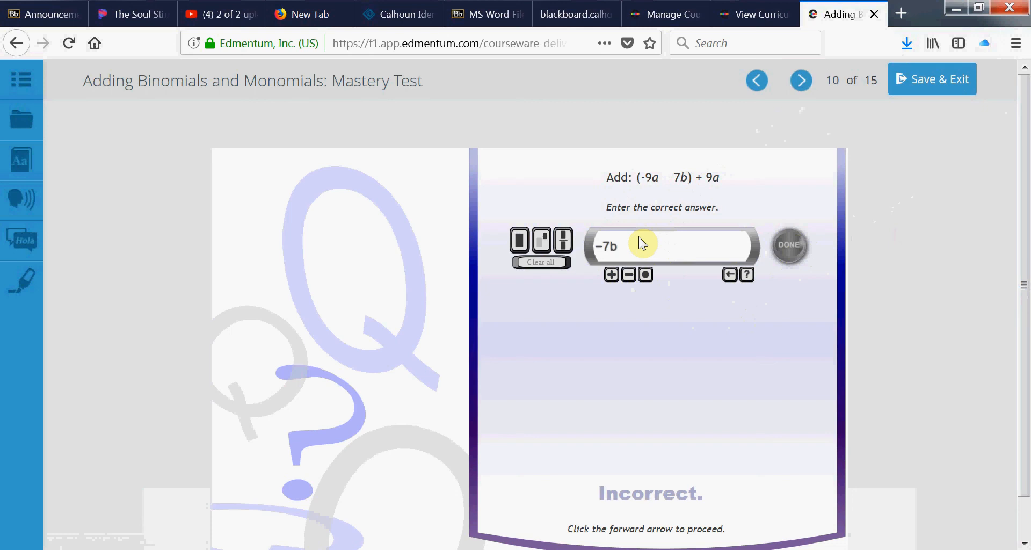
pyautogui.moveTo(766, 242)
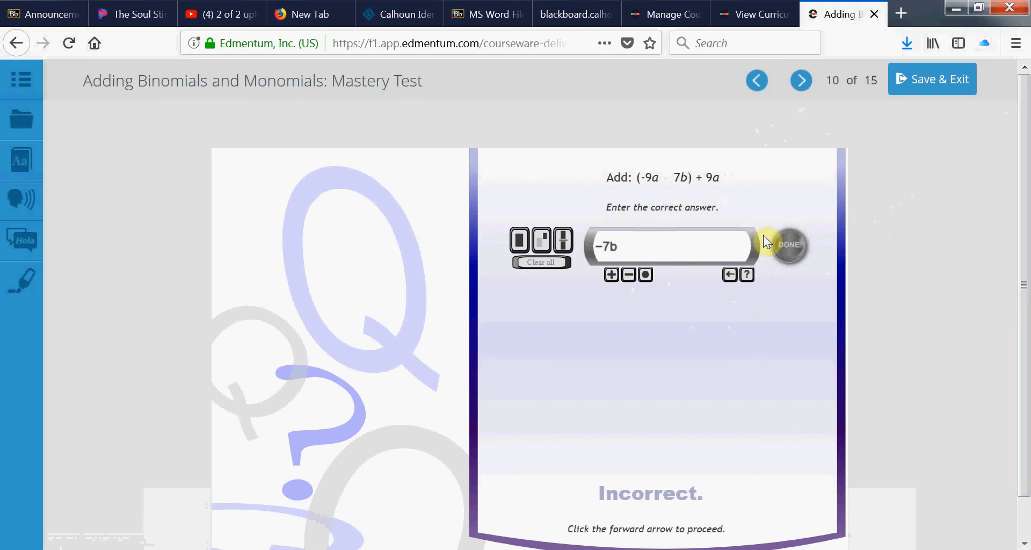
pyautogui.moveTo(655, 546)
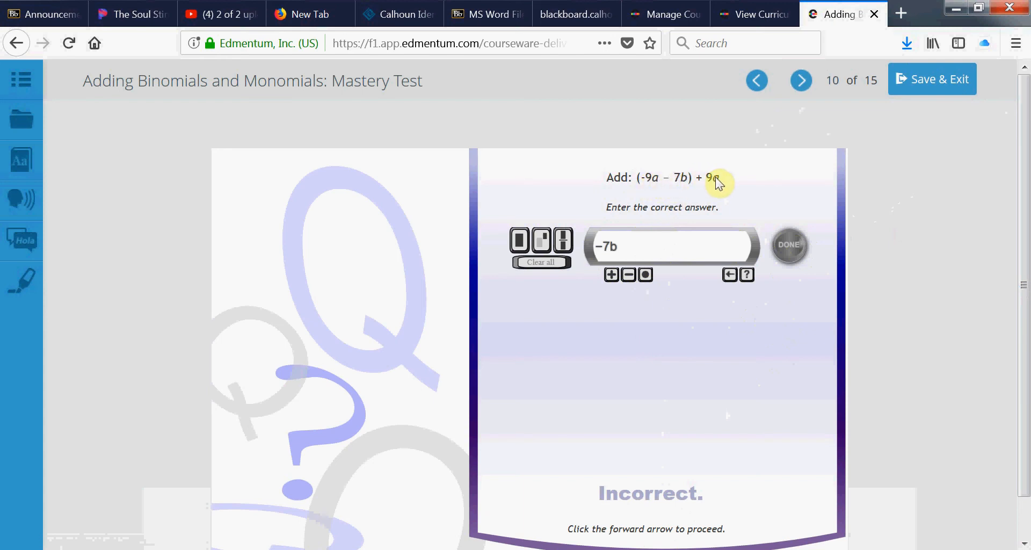
pyautogui.moveTo(679, 183)
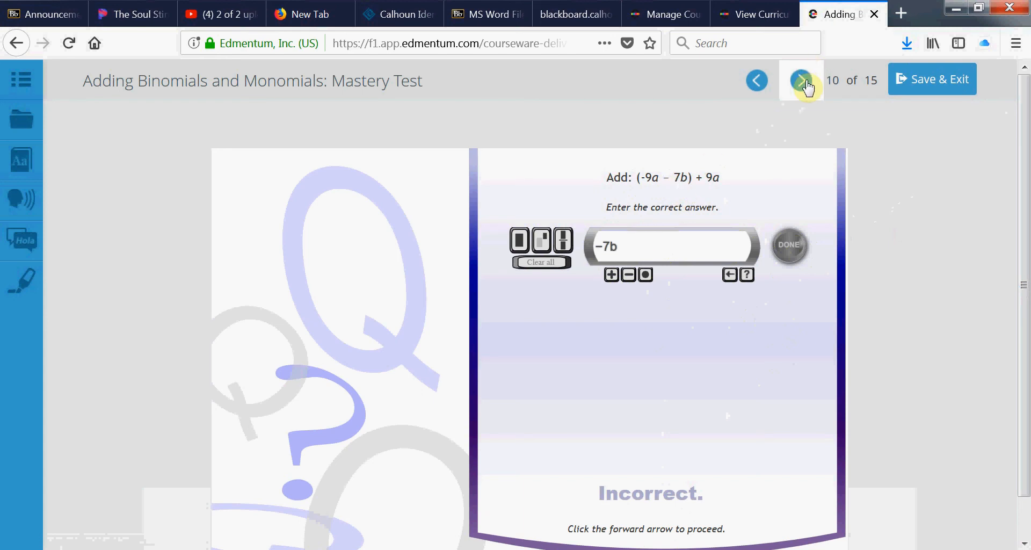
# Advance from question 10 to question 11, (-5p^8 + 3q) + (-5p^8).
pyautogui.click(800, 81)
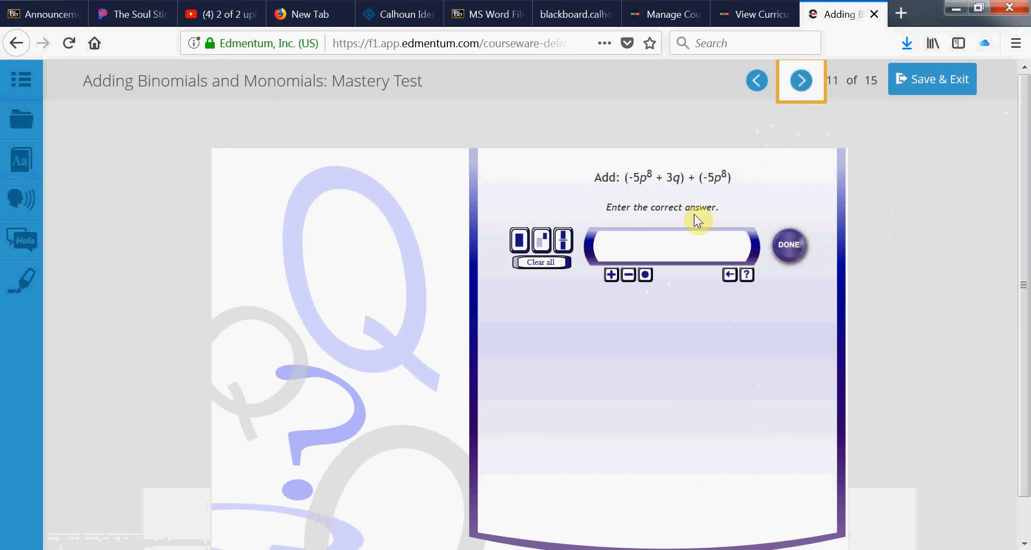
# Submit -10p^8+3q on question 11, marked correct, then go to question 12.
pyautogui.click(658, 245)
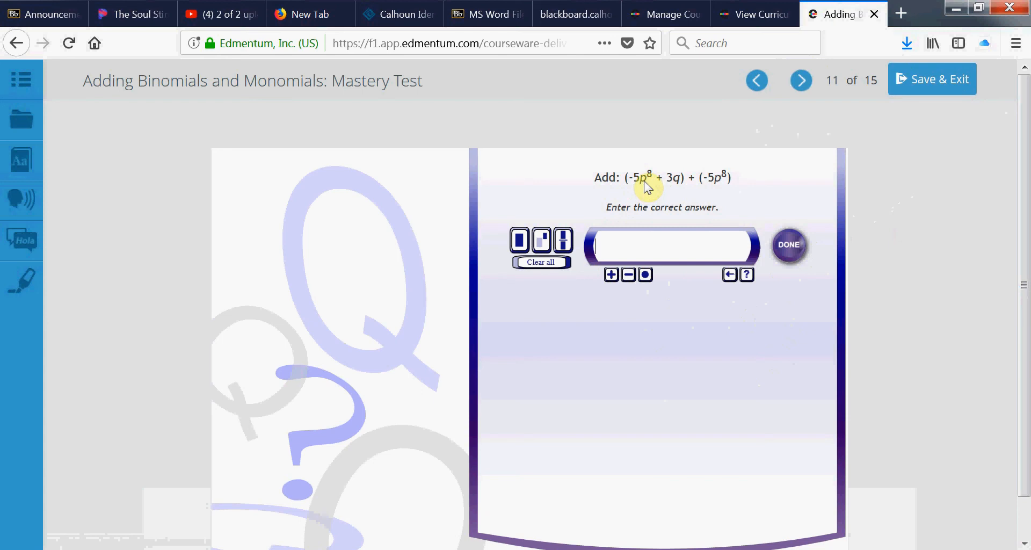
pyautogui.moveTo(637, 186)
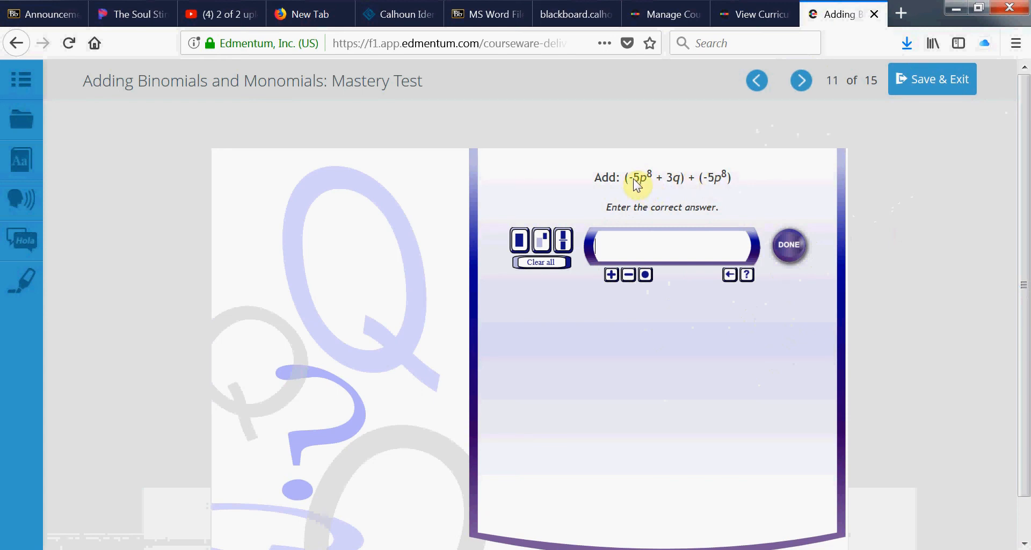
pyautogui.moveTo(645, 192)
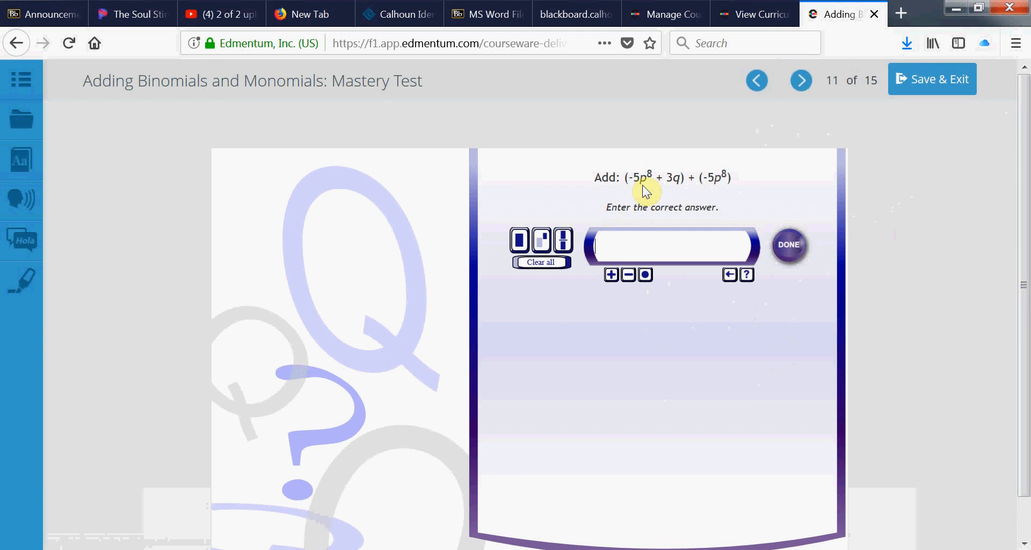
pyautogui.moveTo(722, 185)
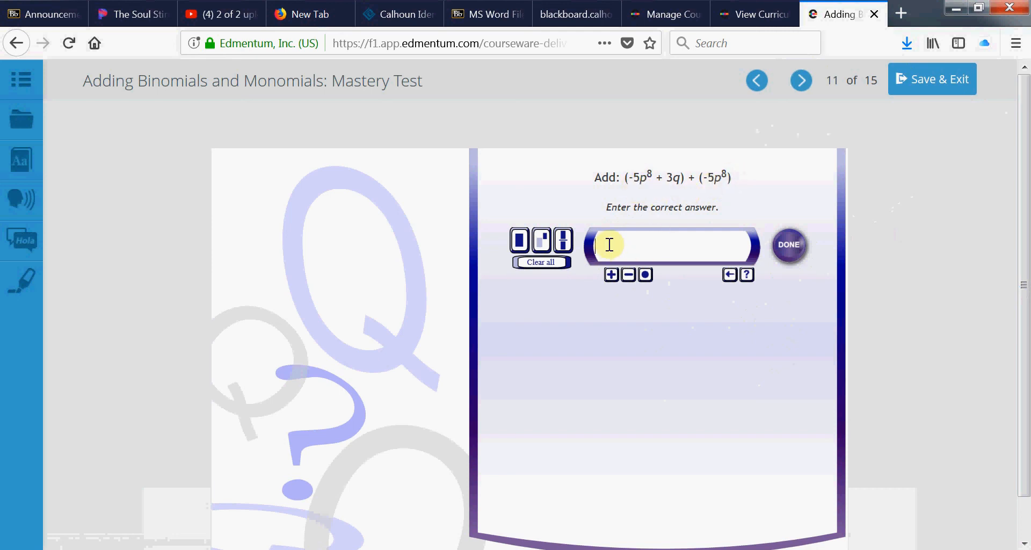
pyautogui.write('-10')
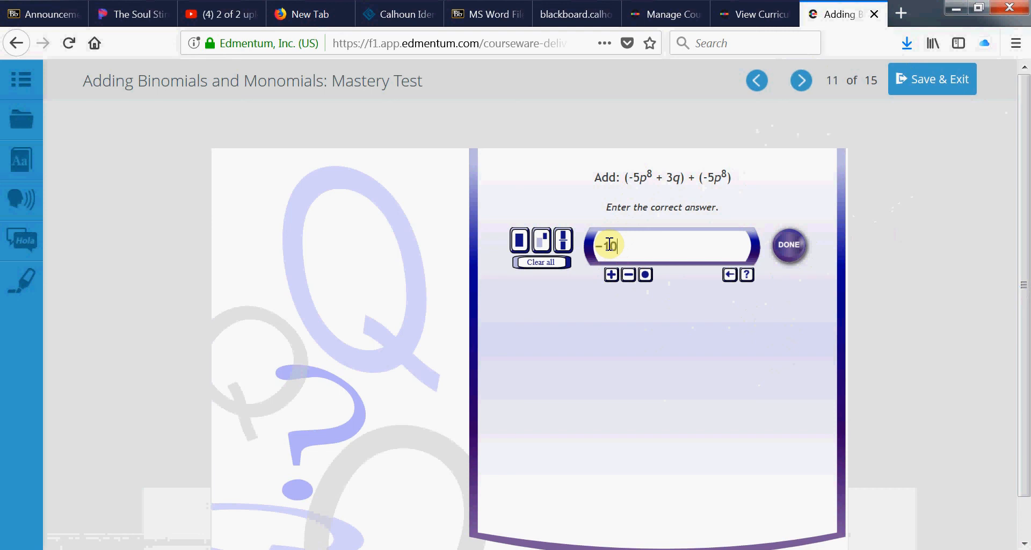
pyautogui.write('p')
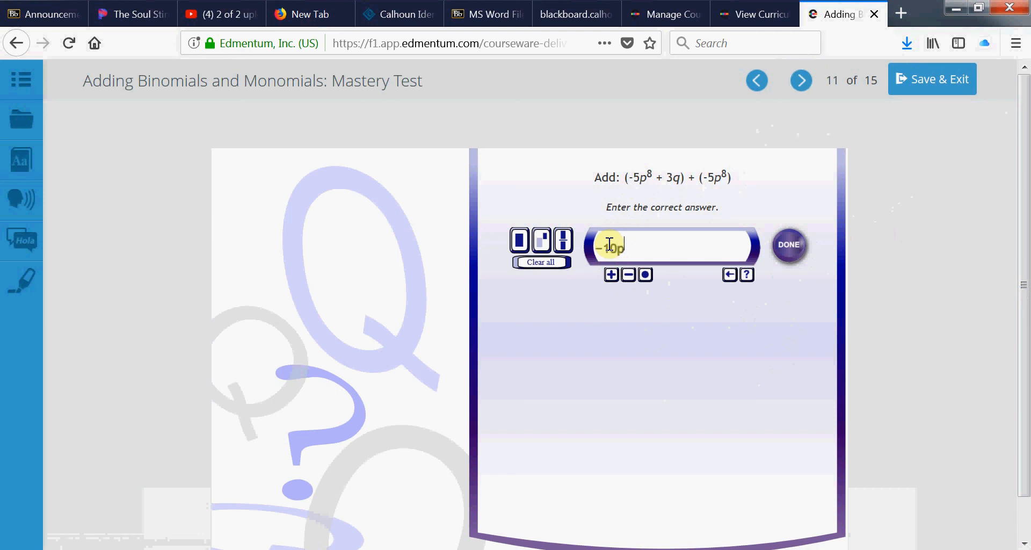
pyautogui.write('8')
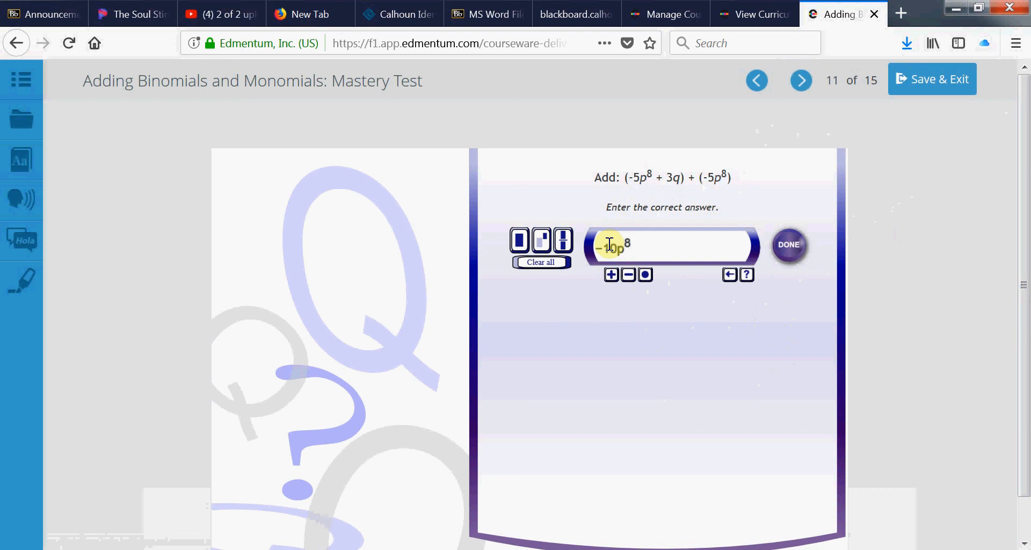
pyautogui.click(610, 274)
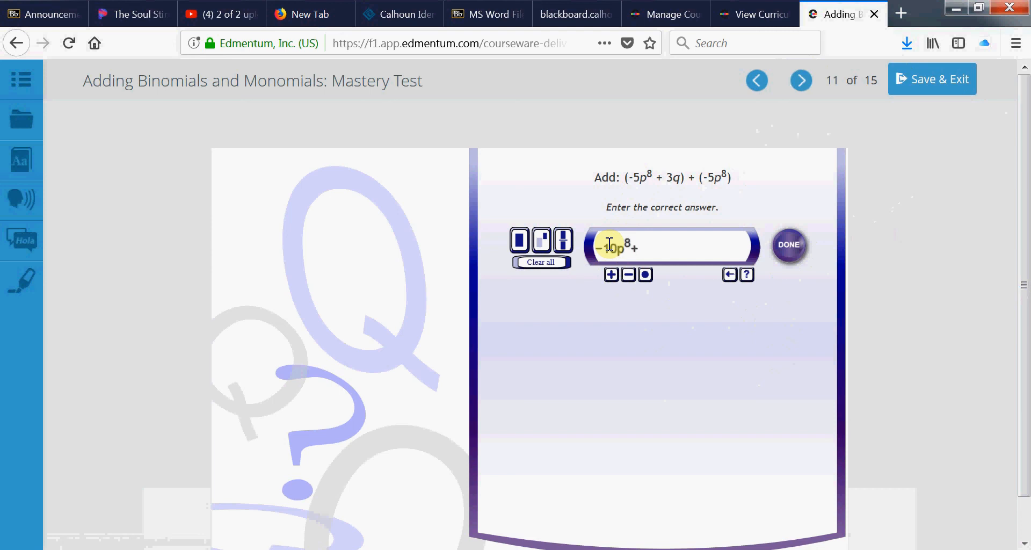
pyautogui.write('3')
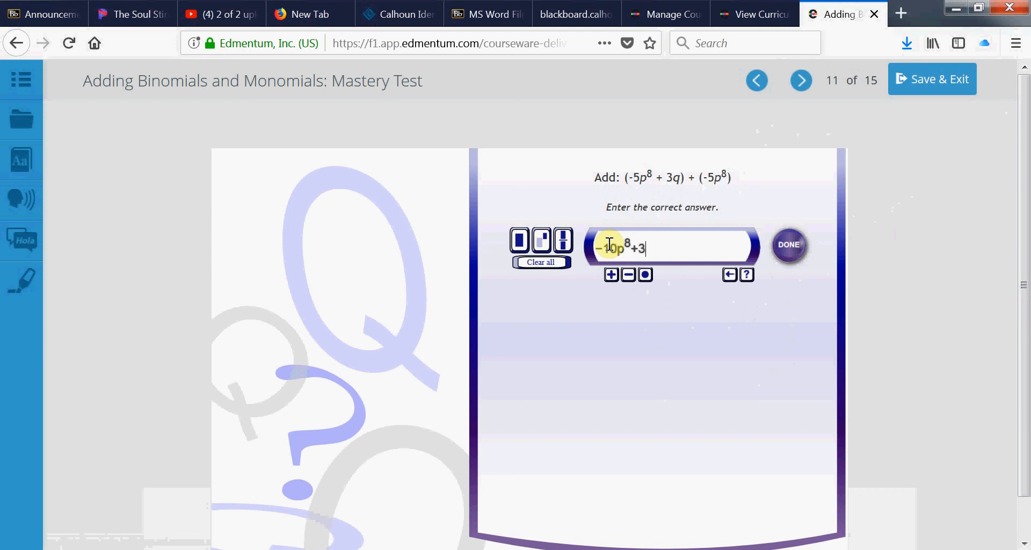
pyautogui.write('q')
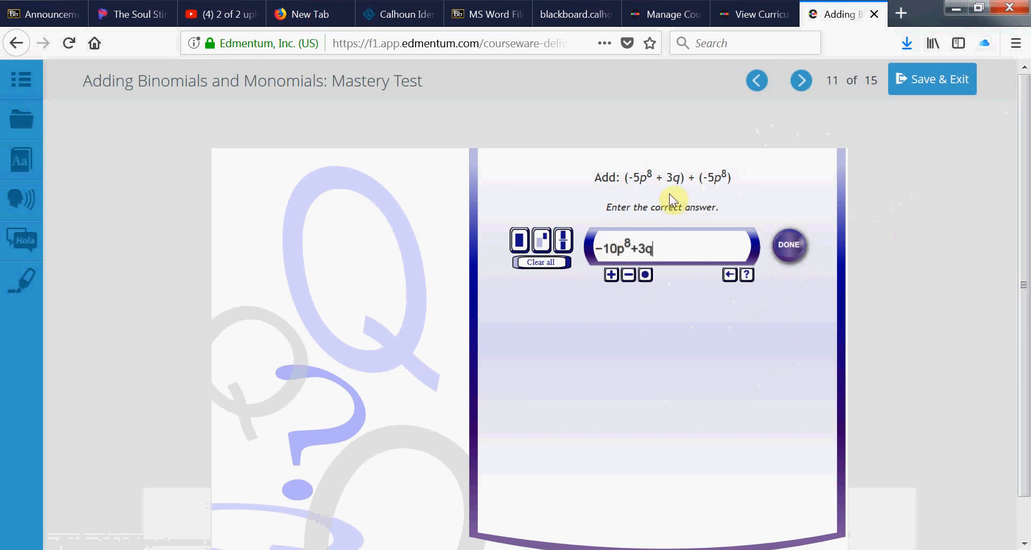
pyautogui.click(789, 244)
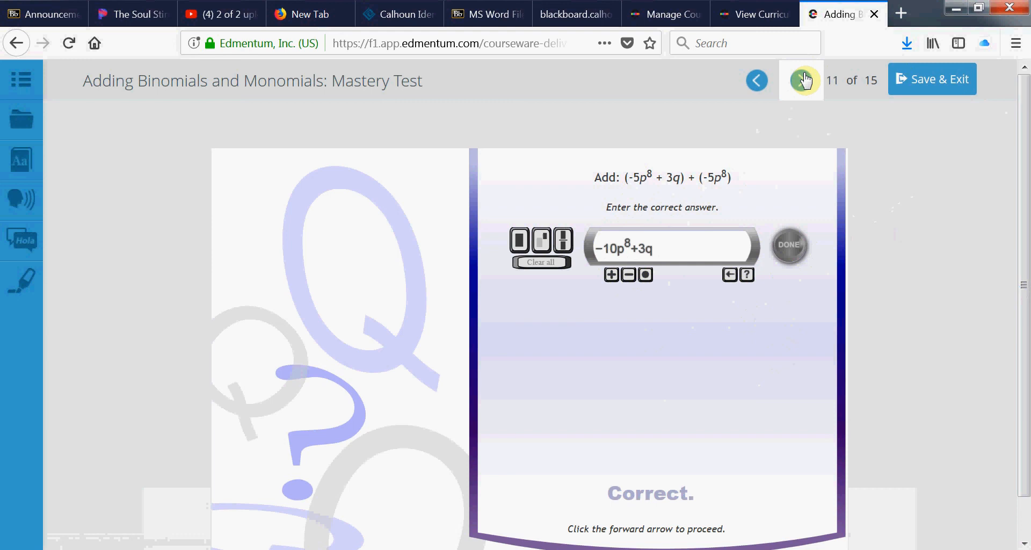
pyautogui.click(800, 81)
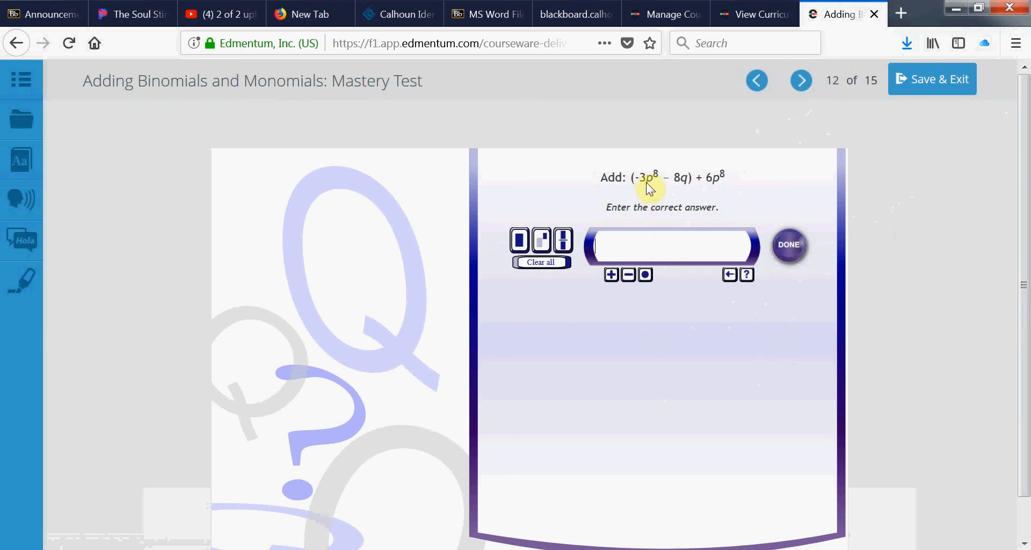
pyautogui.moveTo(722, 184)
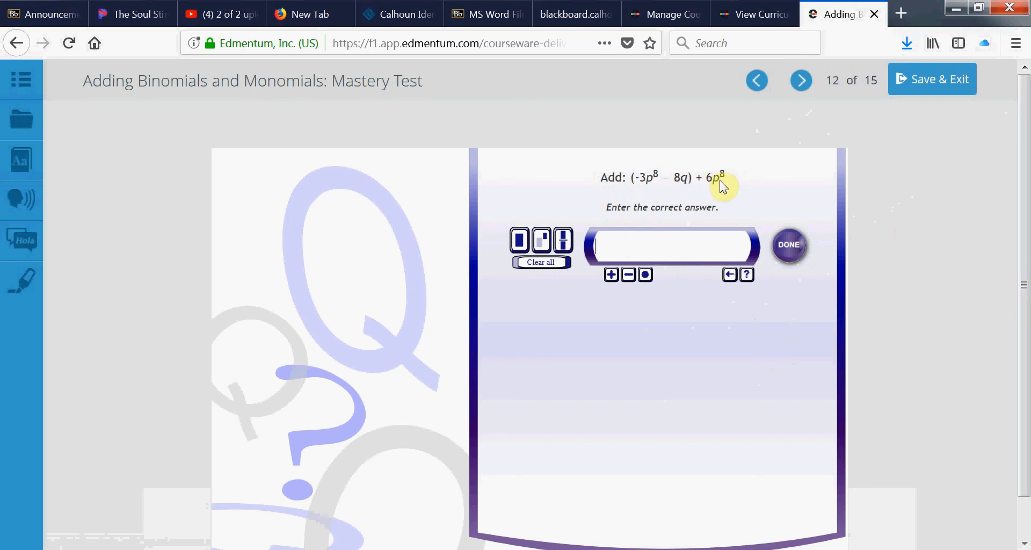
pyautogui.moveTo(644, 193)
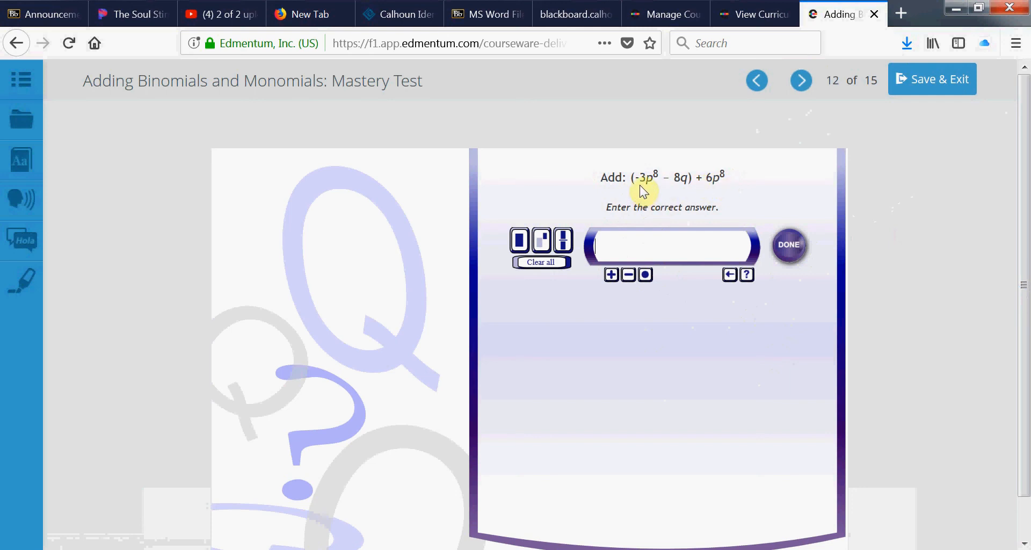
pyautogui.moveTo(712, 186)
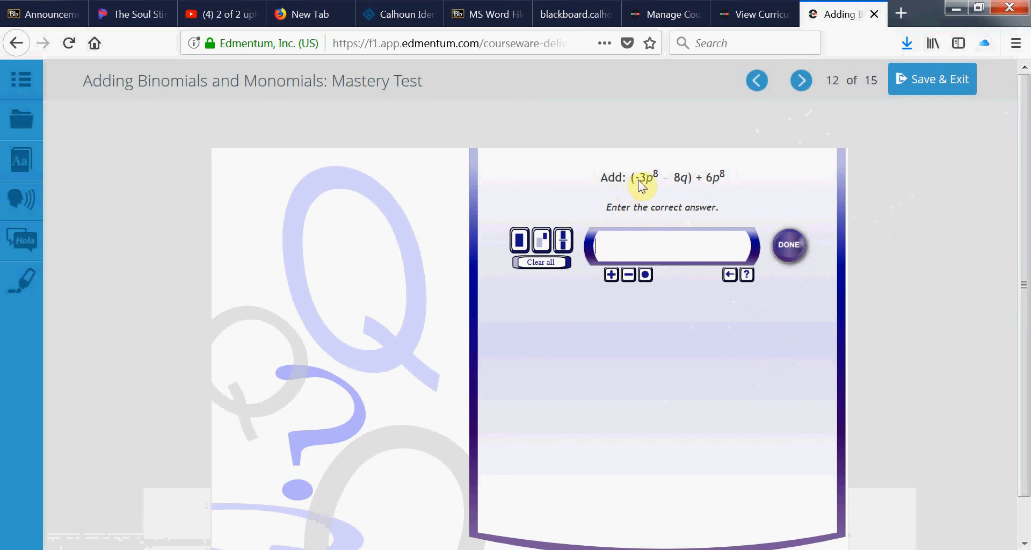
pyautogui.moveTo(648, 199)
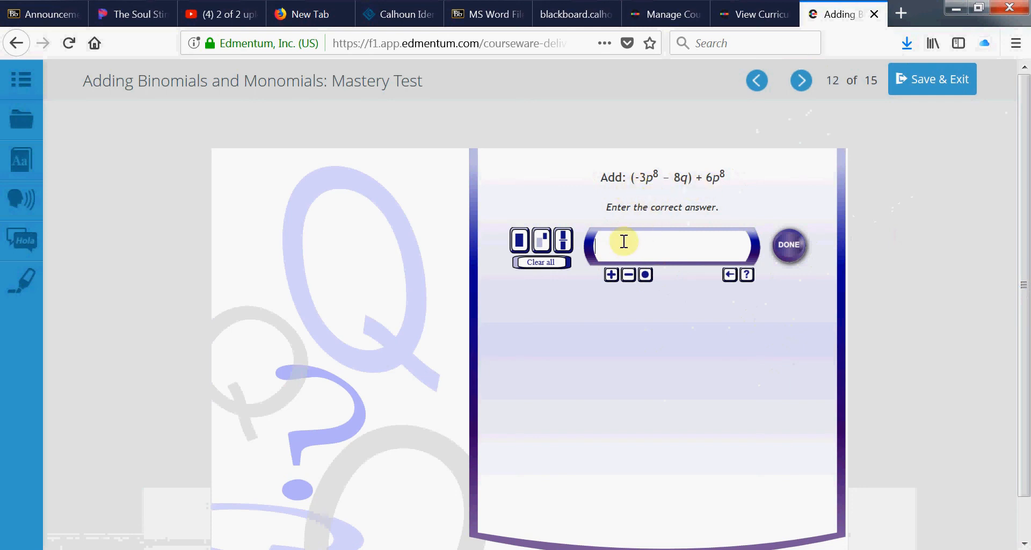
# Submit 3p^8-8q for (-3p^8 - 8q) + 6p^8 on question 12, then go to question 13.
pyautogui.write('3')
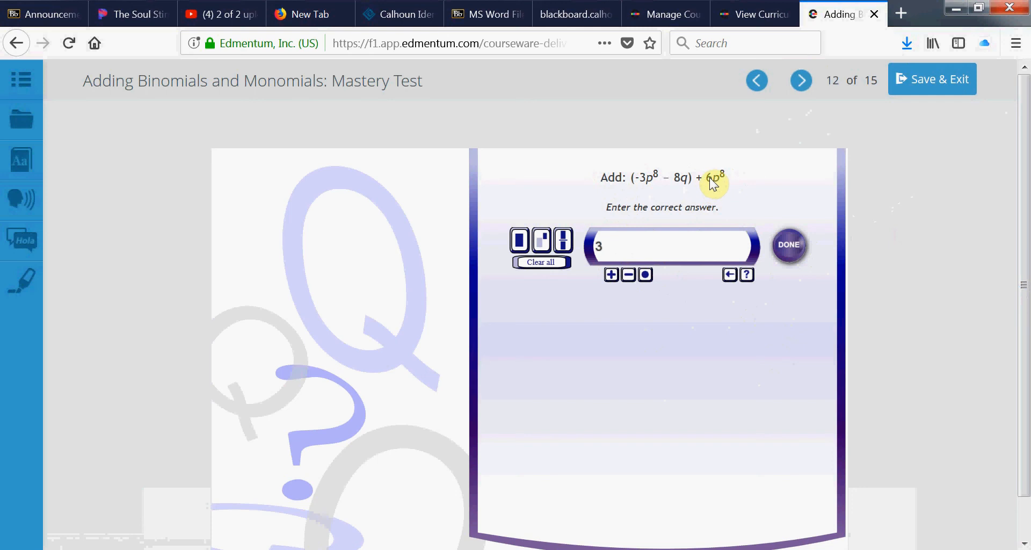
pyautogui.moveTo(666, 212)
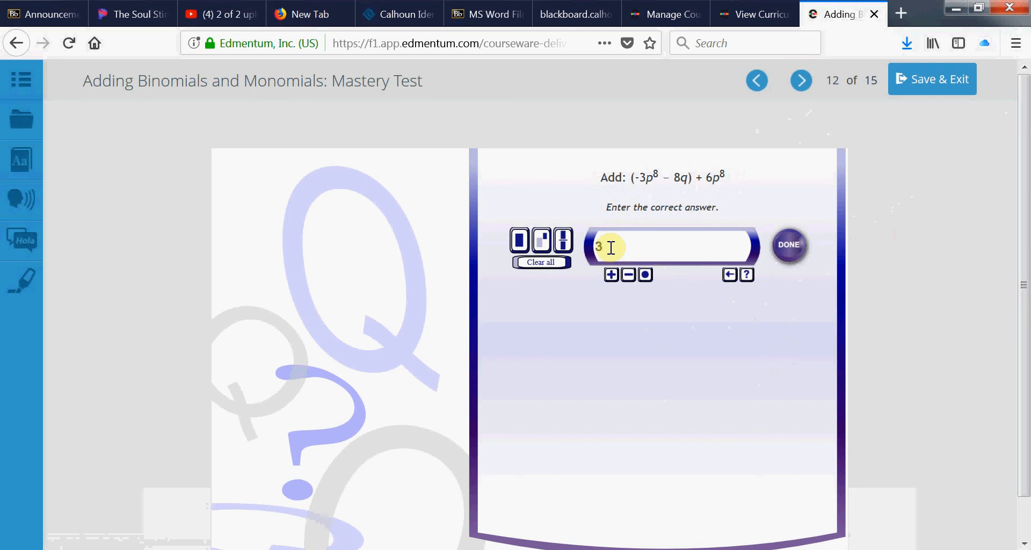
pyautogui.write('p8')
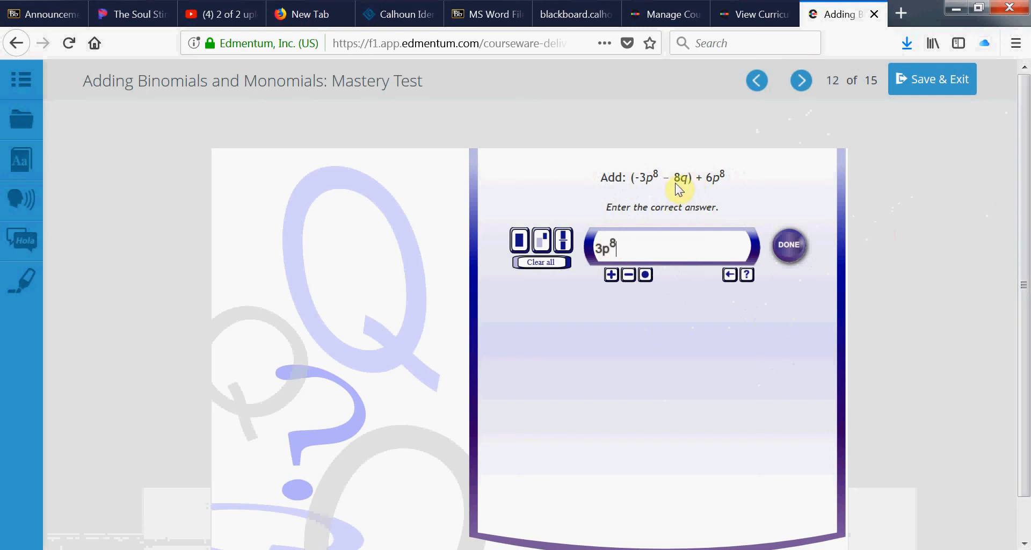
pyautogui.write('−8q')
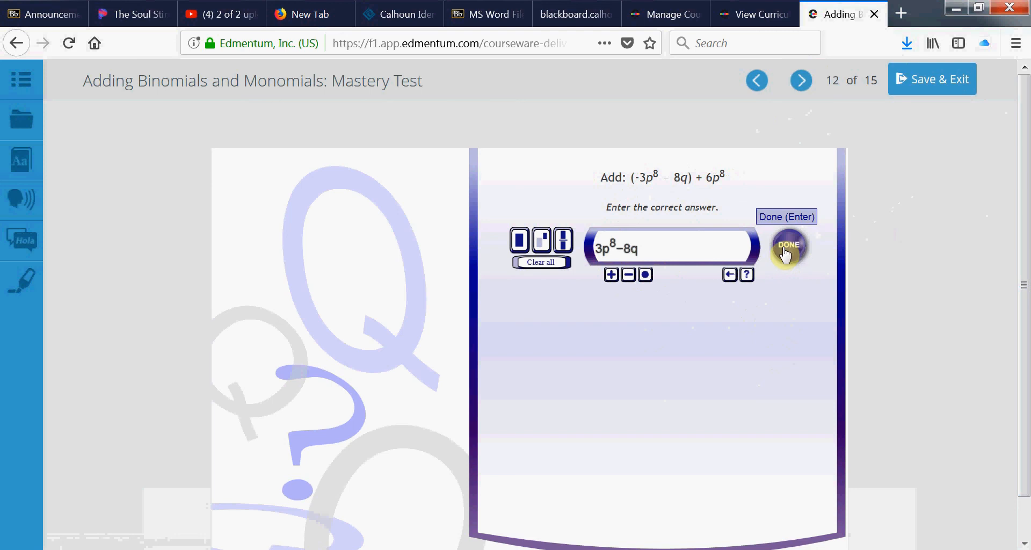
pyautogui.click(787, 244)
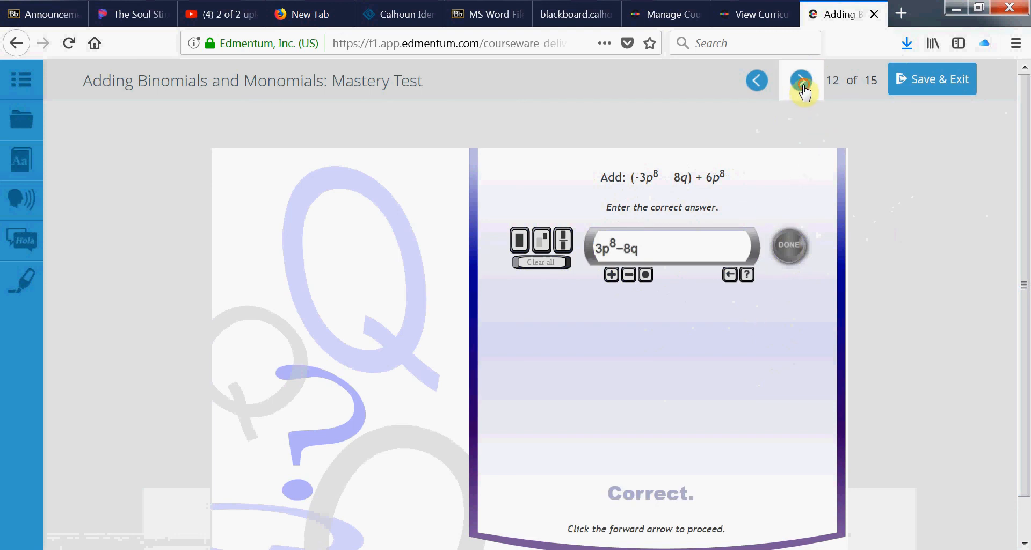
pyautogui.click(801, 80)
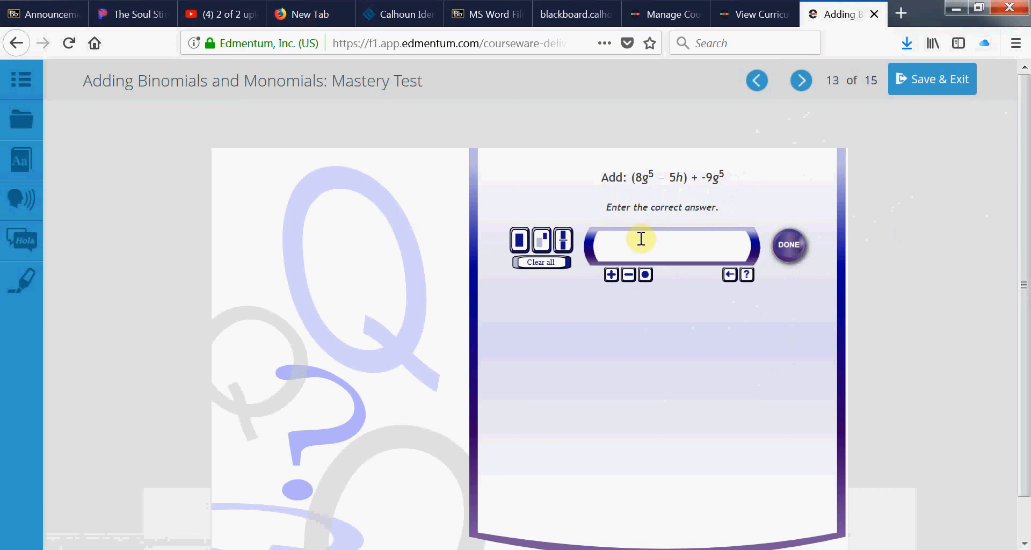
# Enter −g^5−5h as the answer to question 13, submit it, and advance to the 9-of-10 score summary.
pyautogui.click(626, 274)
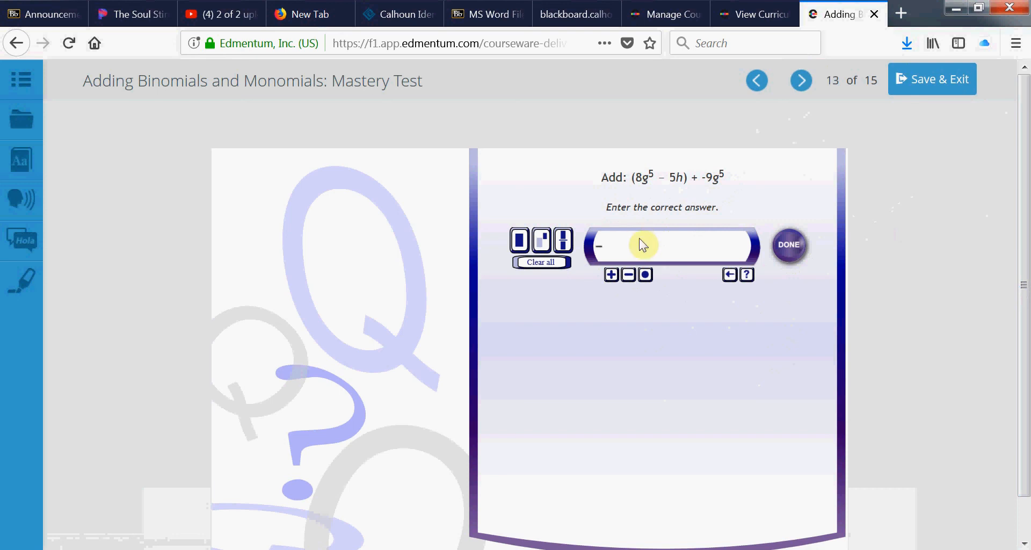
pyautogui.write('g^5')
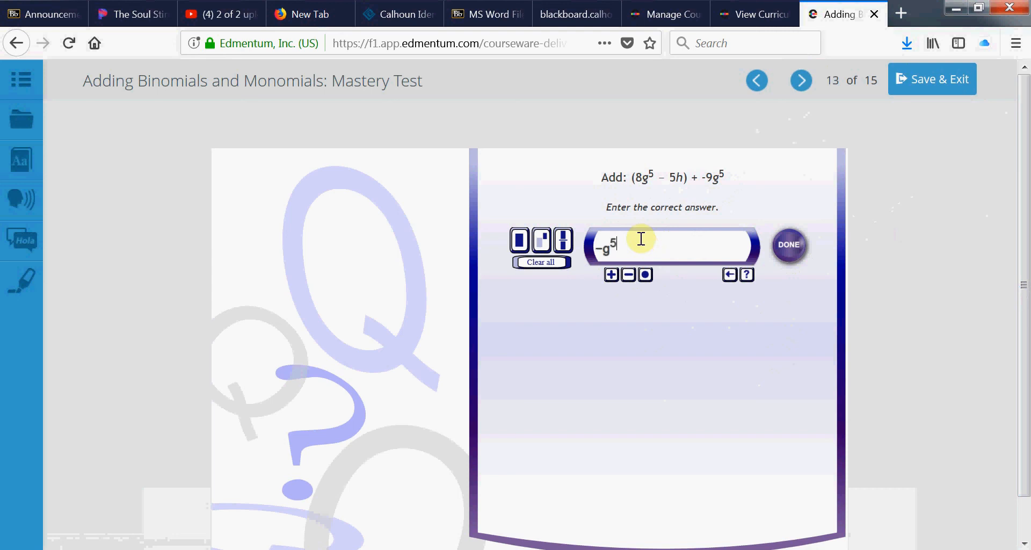
pyautogui.moveTo(675, 186)
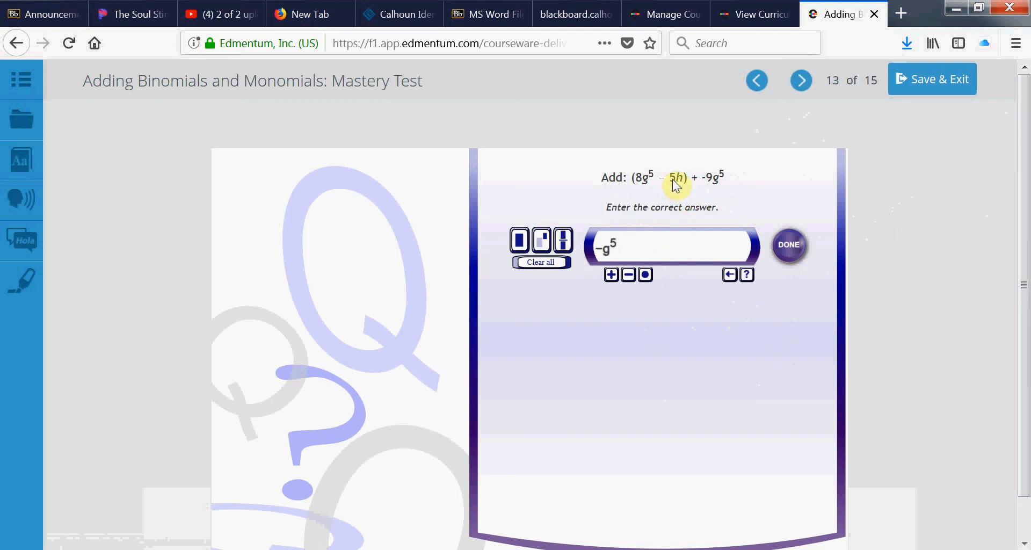
pyautogui.click(627, 274)
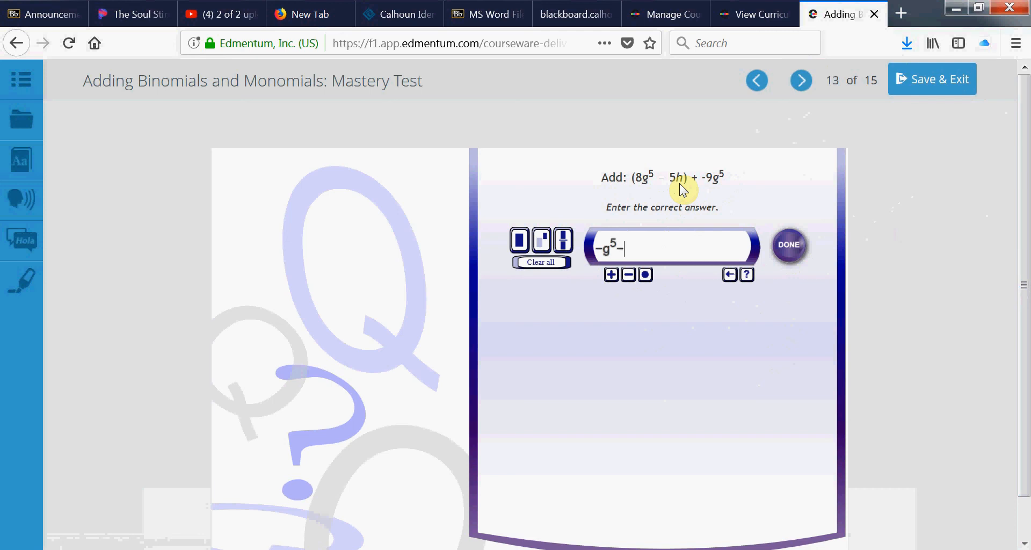
pyautogui.write('5h')
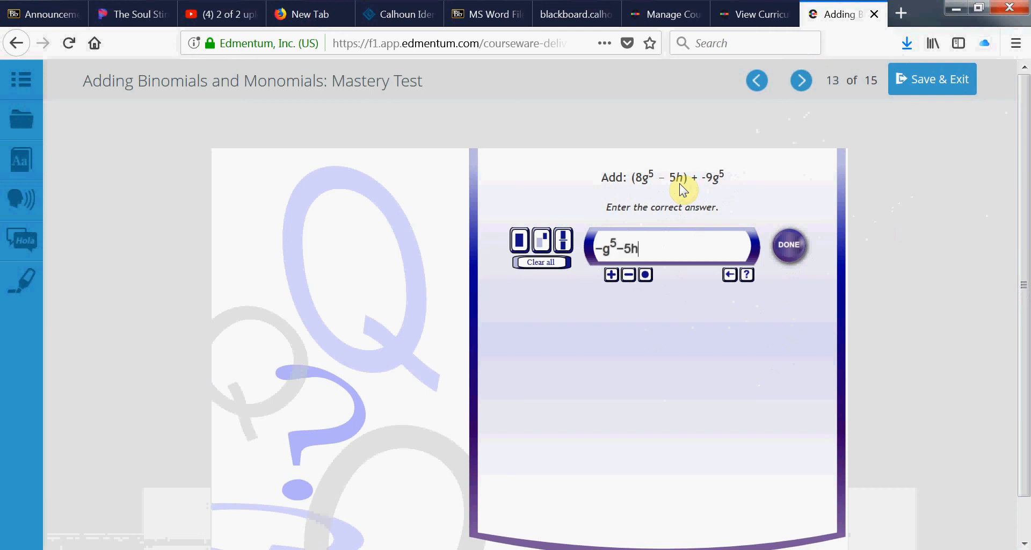
pyautogui.moveTo(722, 244)
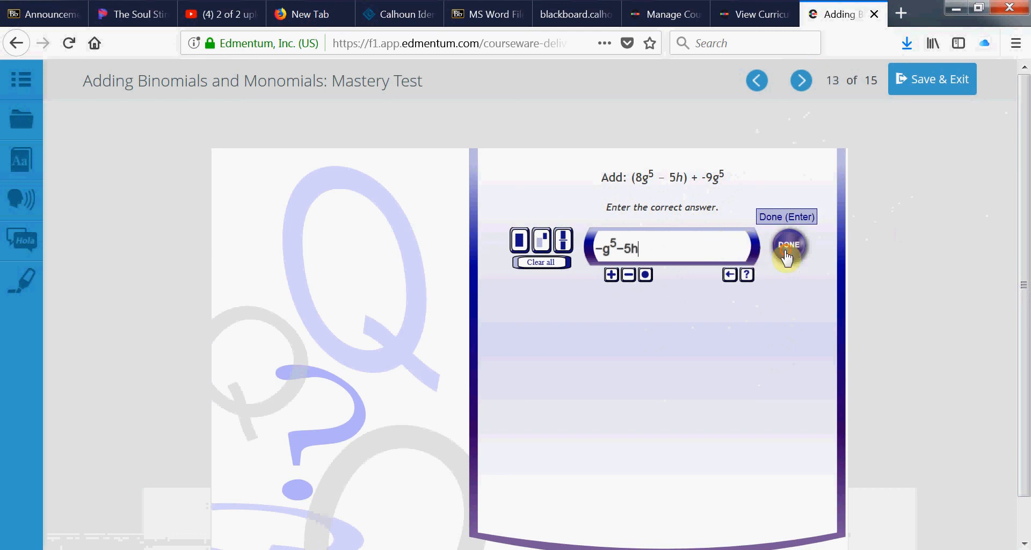
pyautogui.click(788, 245)
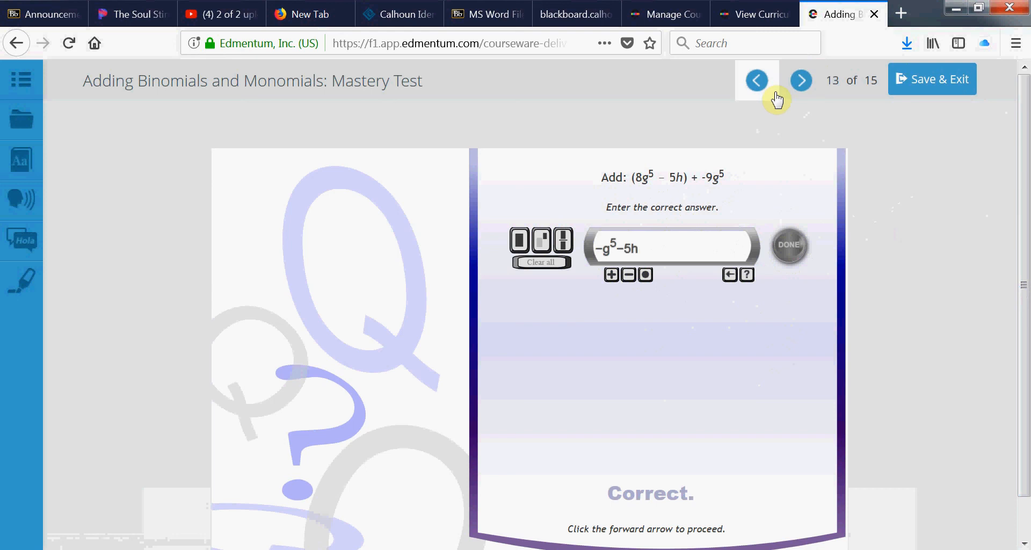
pyautogui.click(800, 81)
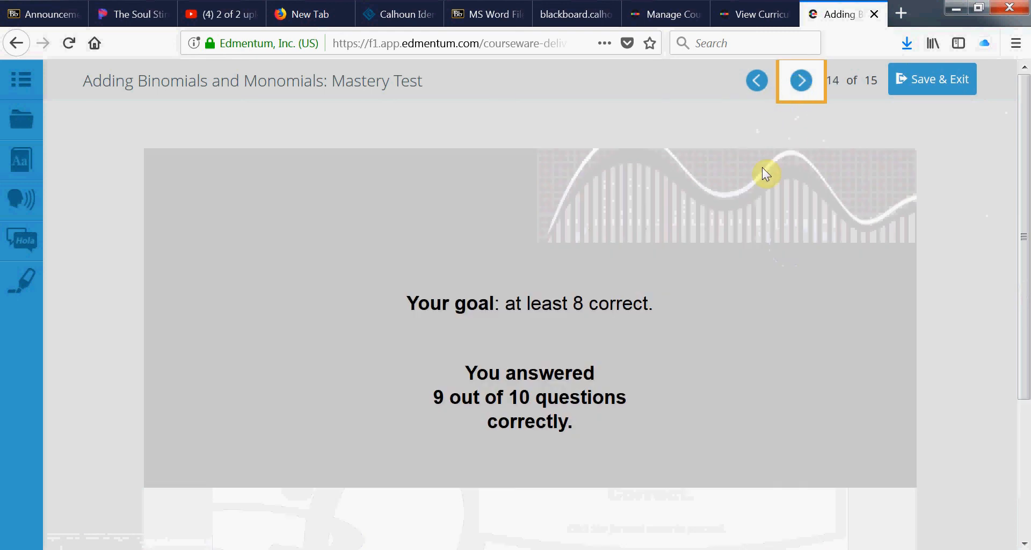
pyautogui.moveTo(593, 346)
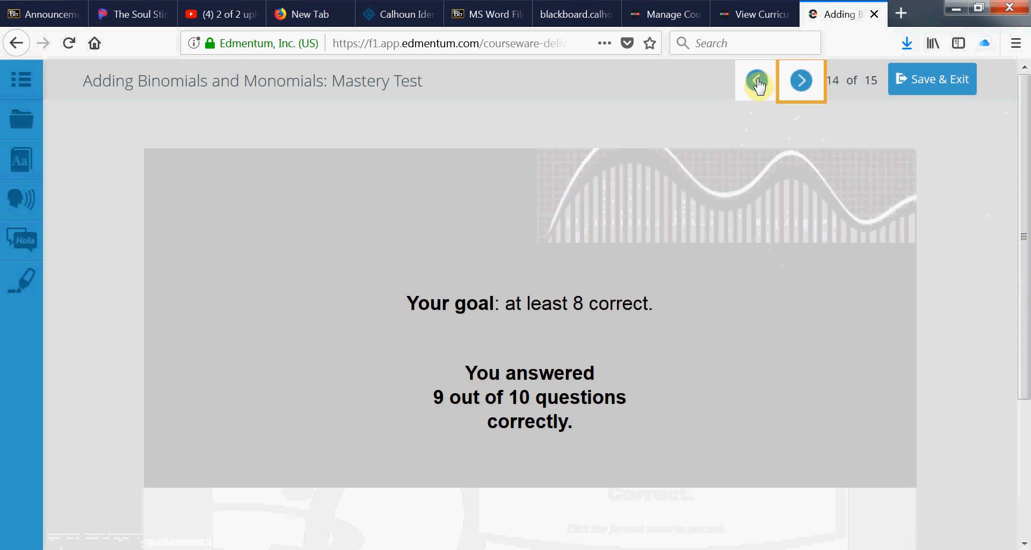
# Page backward from the score summary through the earlier questions to question 7.
pyautogui.click(756, 81)
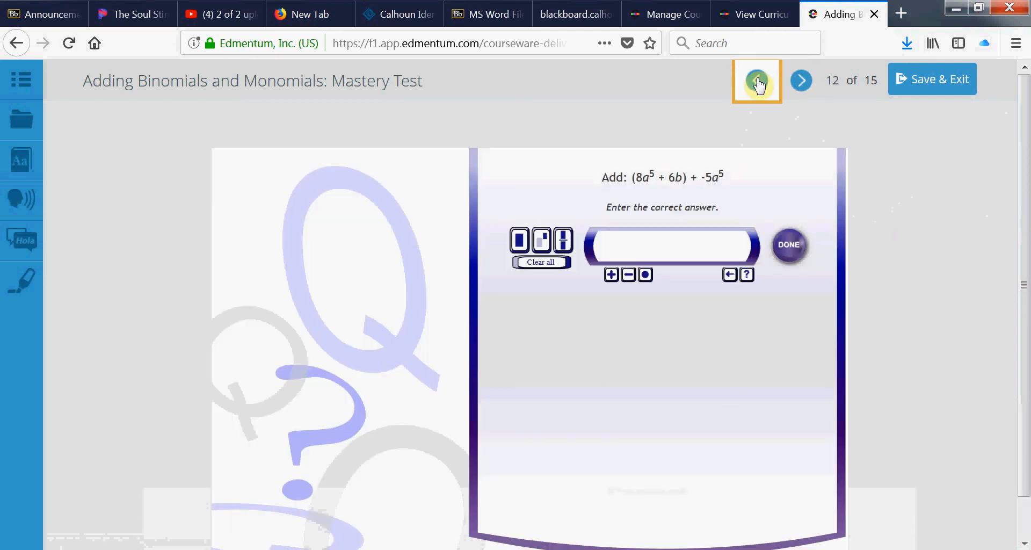
pyautogui.click(756, 81)
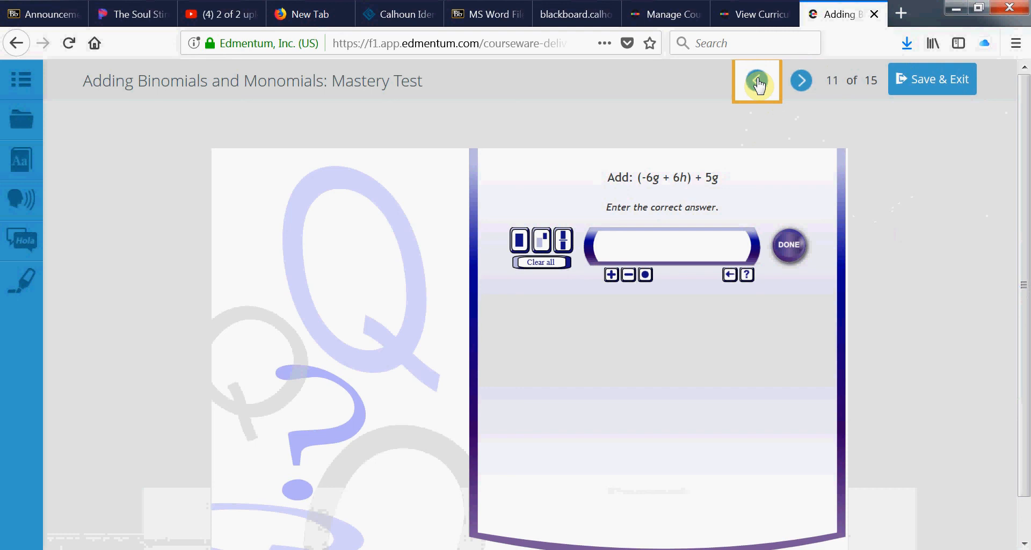
pyautogui.click(756, 80)
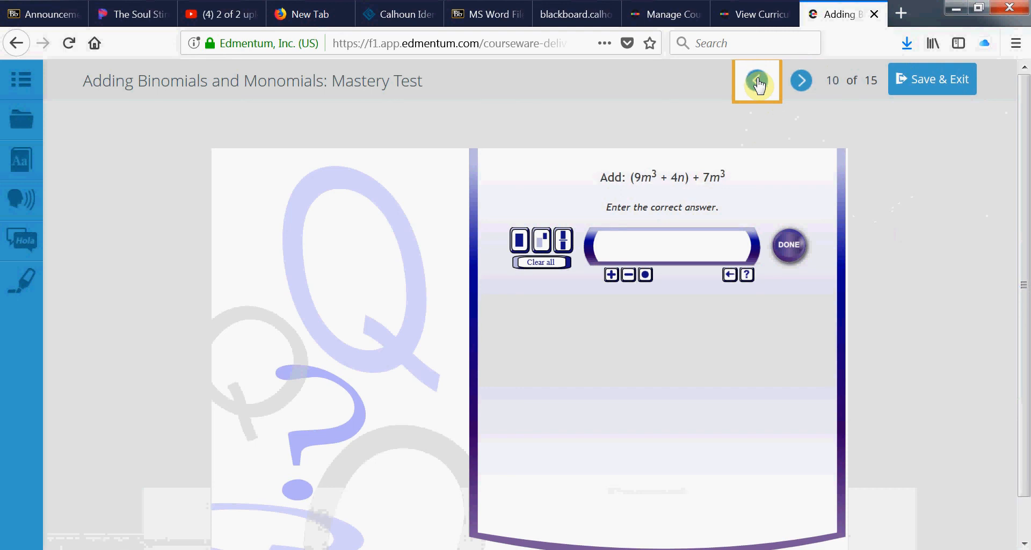
pyautogui.click(756, 80)
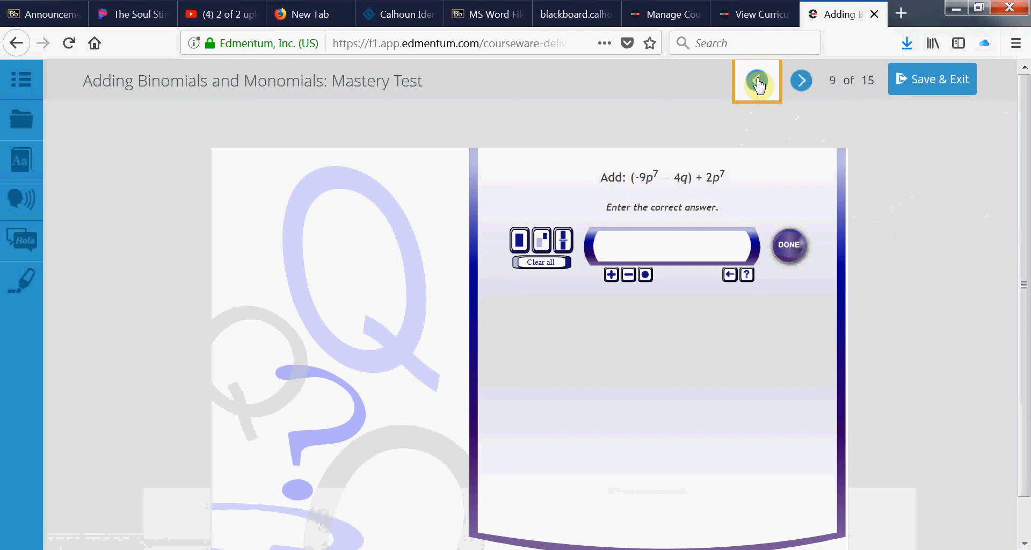
pyautogui.click(756, 81)
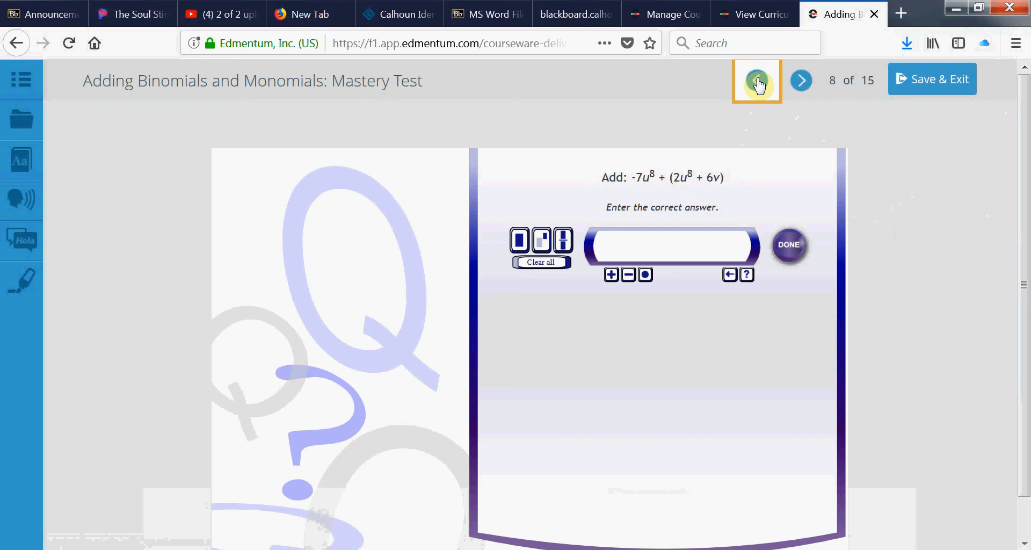
pyautogui.click(756, 80)
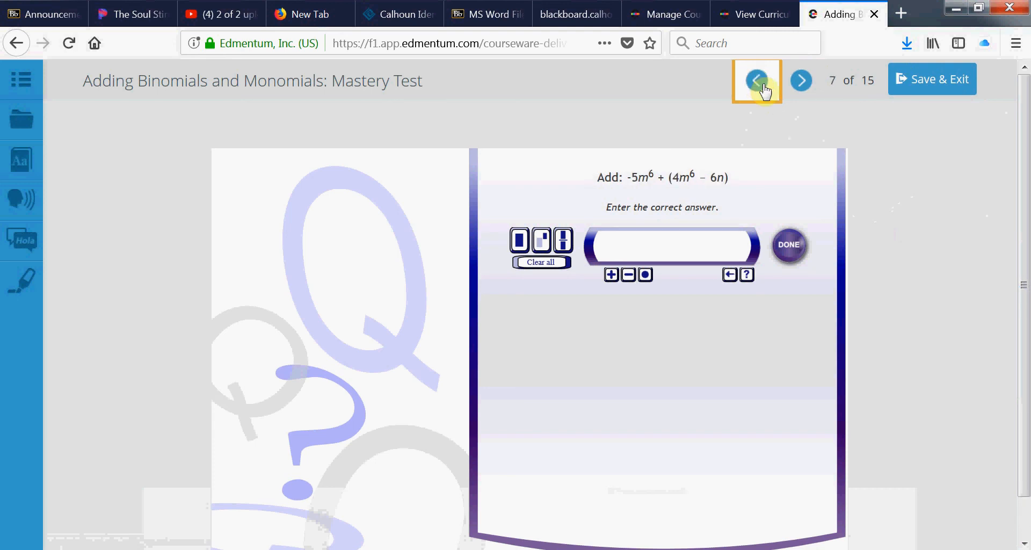
# Page forward again from question 7 until question 13 of 15 is showing.
pyautogui.click(801, 80)
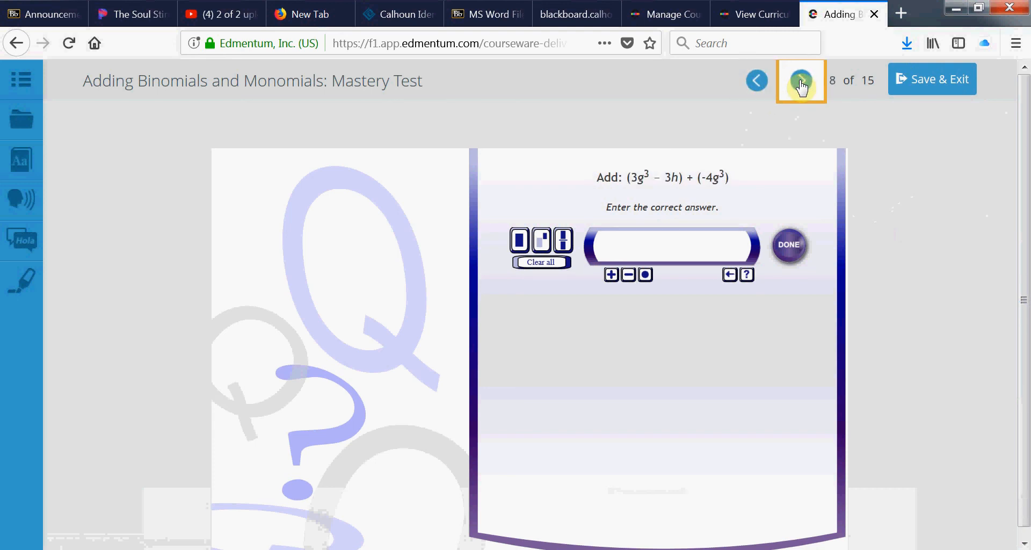
pyautogui.click(802, 81)
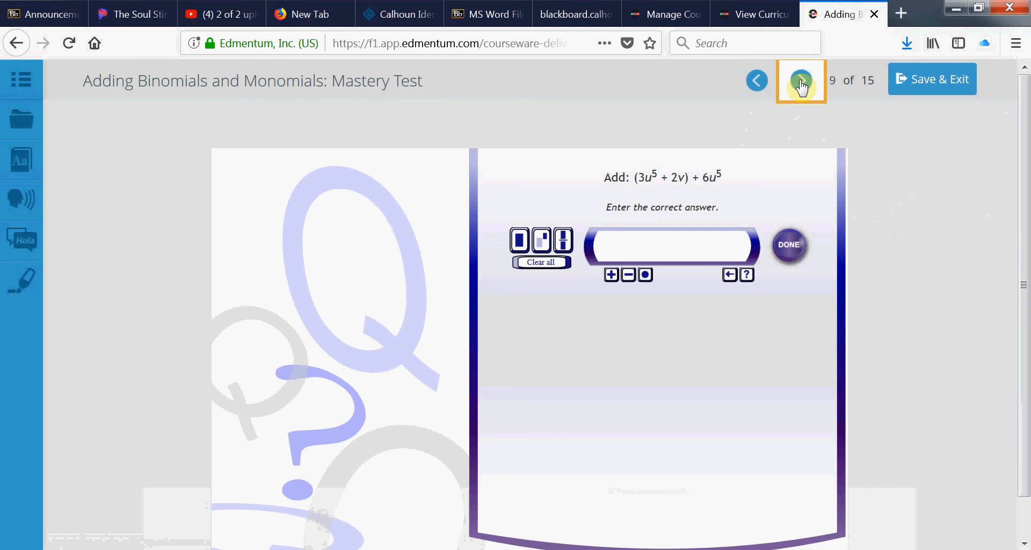
pyautogui.click(800, 81)
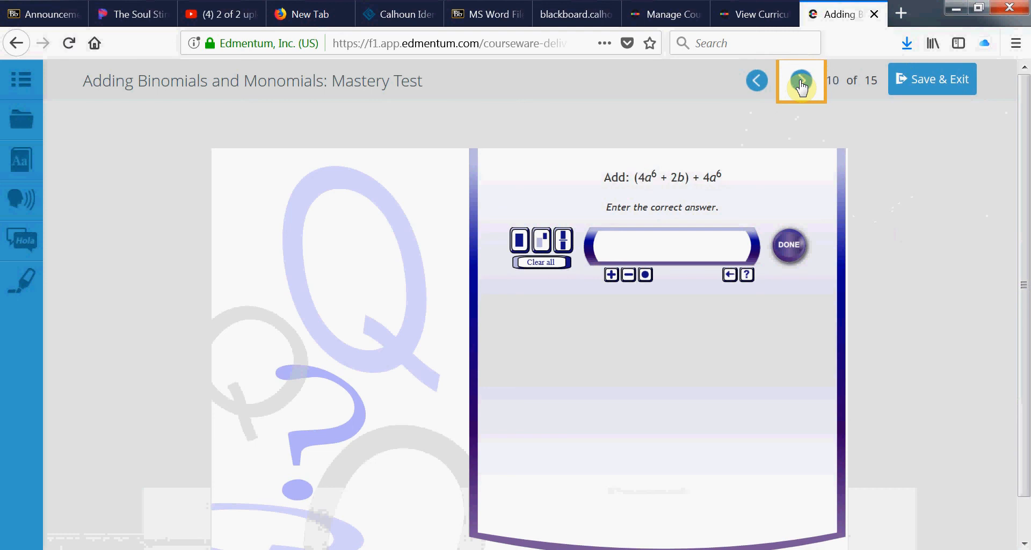
pyautogui.click(801, 80)
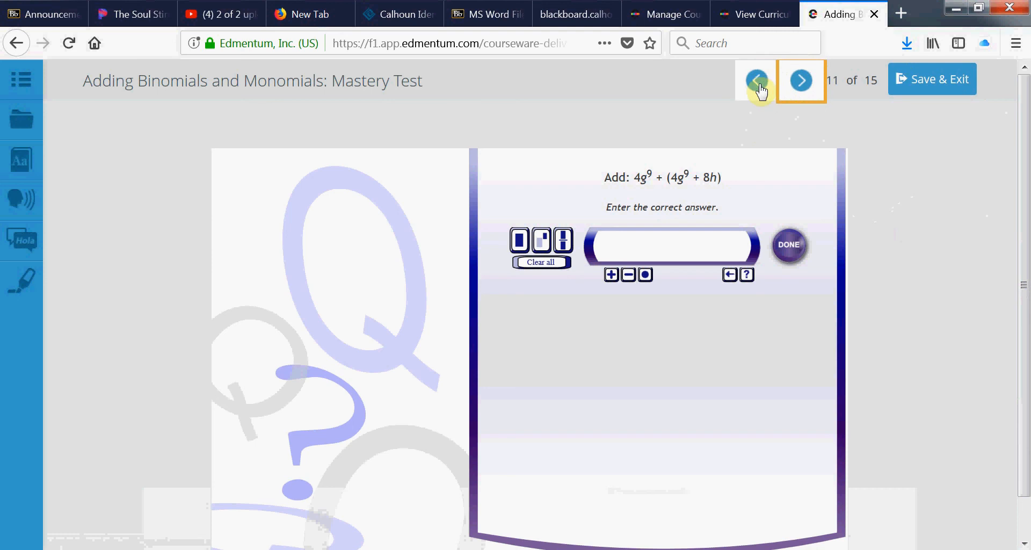
pyautogui.click(800, 80)
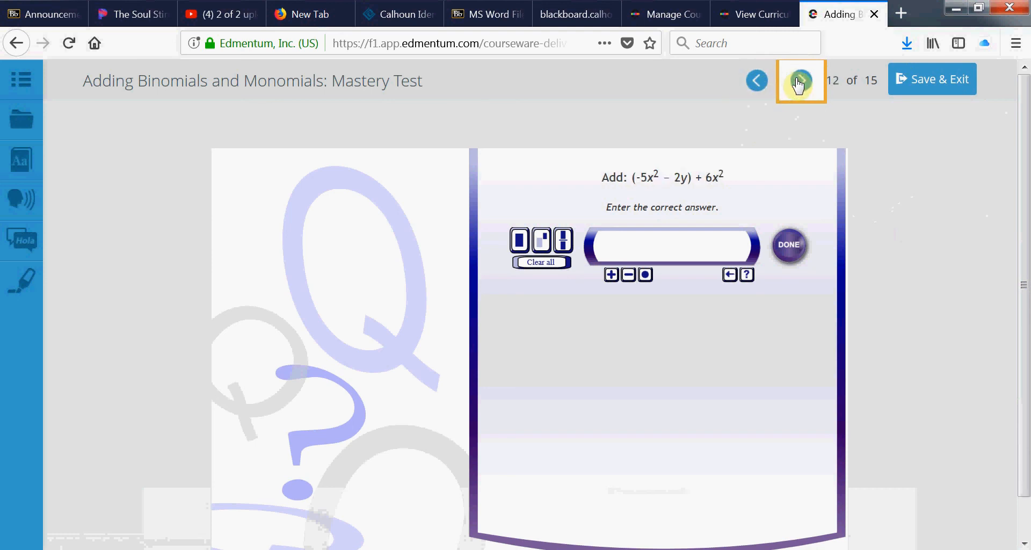
pyautogui.click(801, 81)
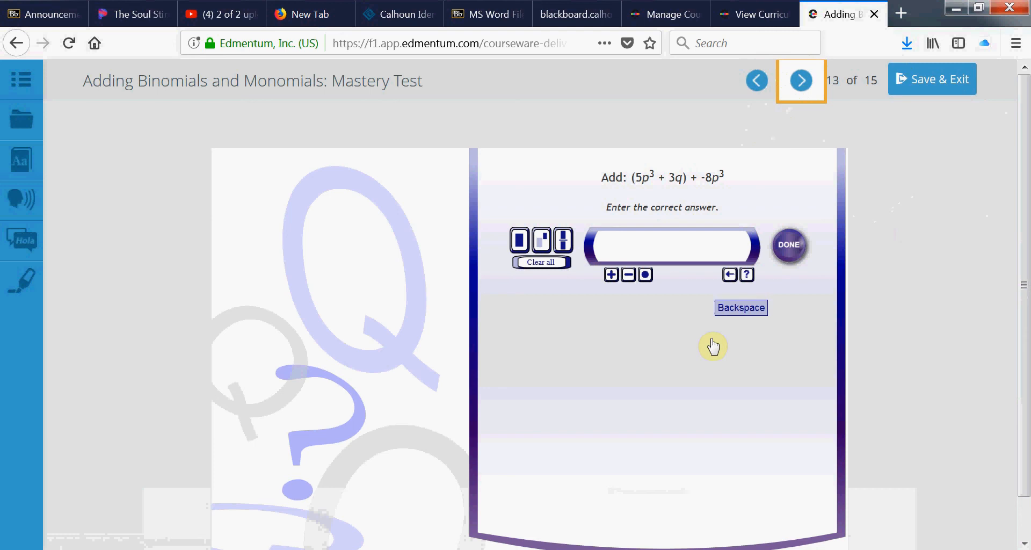
pyautogui.moveTo(571, 530)
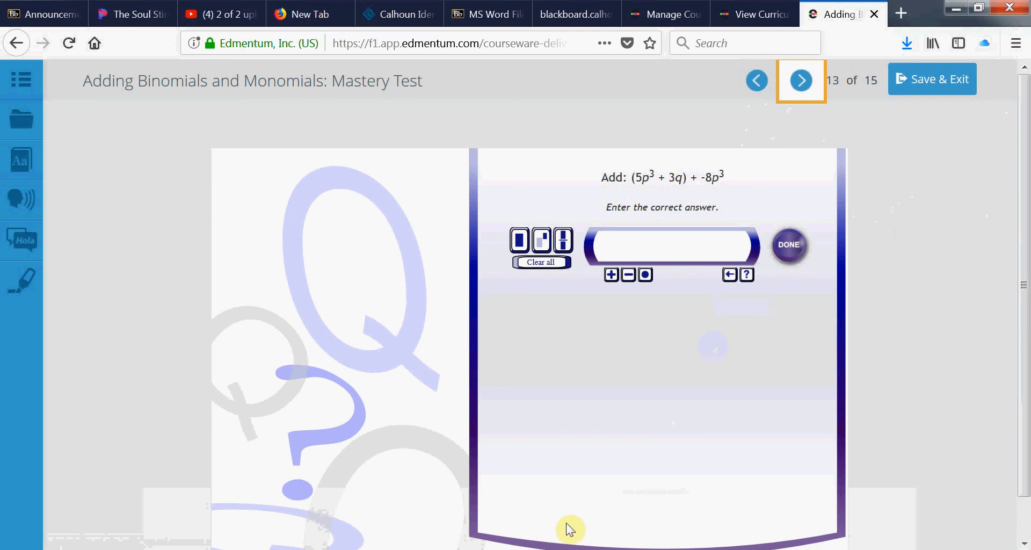
pyautogui.moveTo(568, 529)
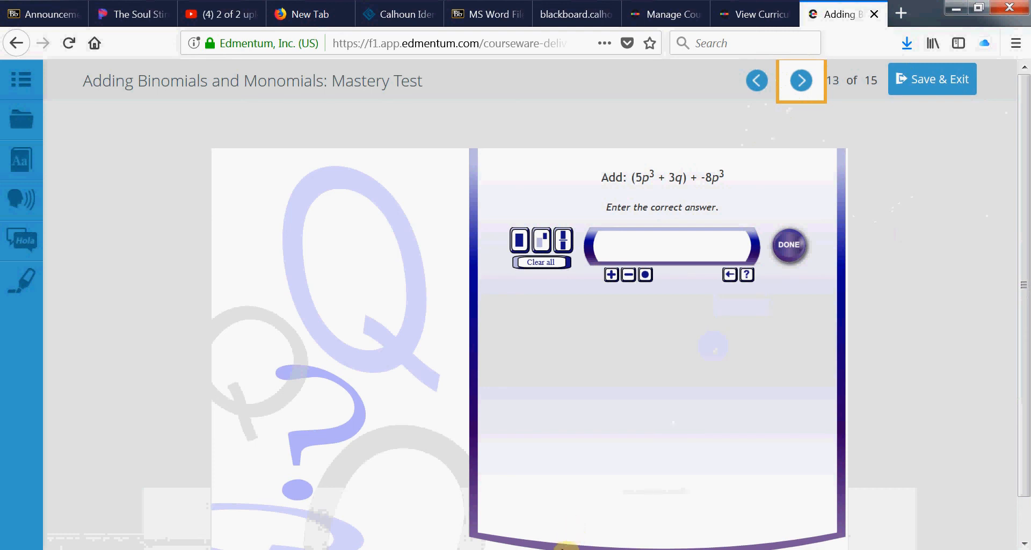